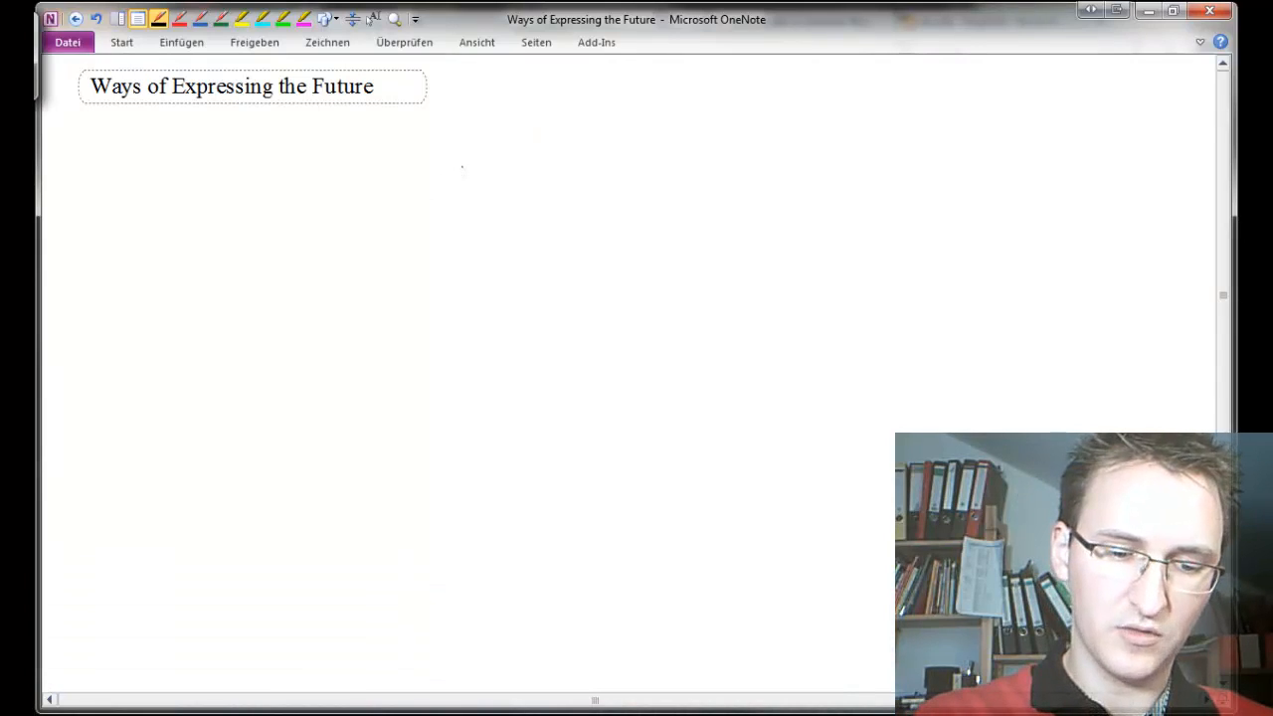
Step: Handwrite the blue example sentence I'm going in ten minutes below the title
left_click_drag(456, 175, 567, 169)
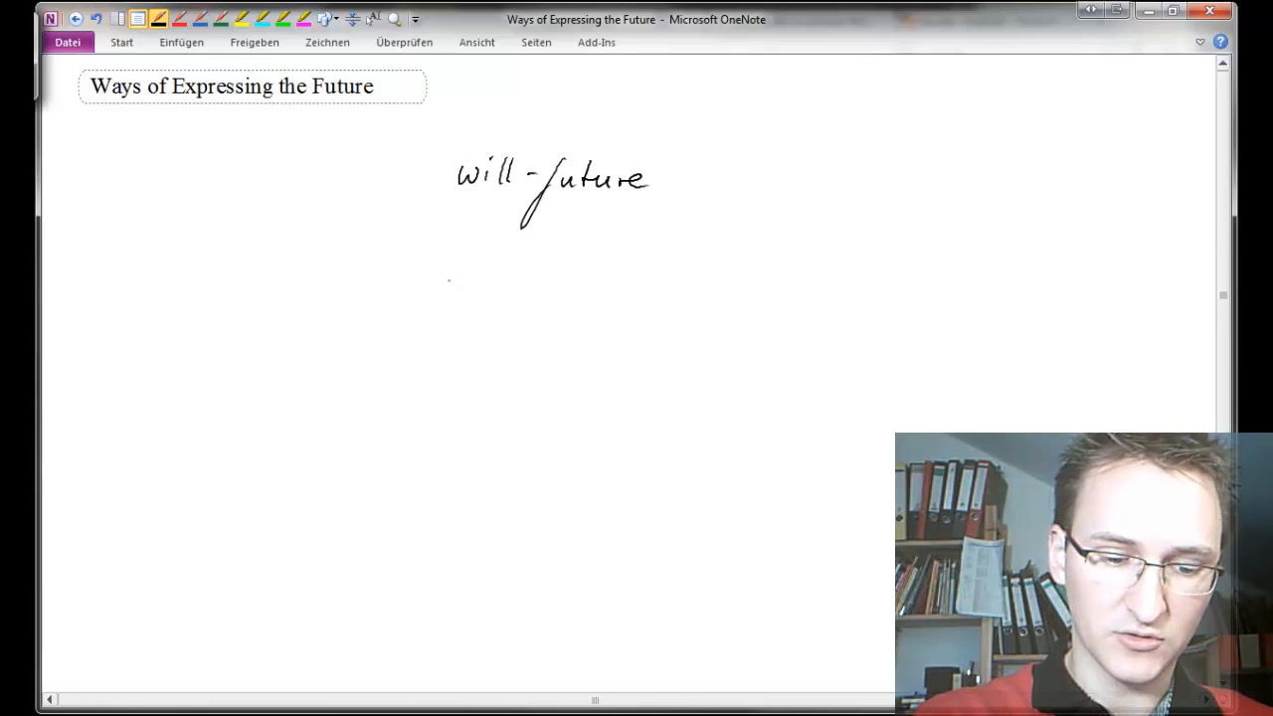
left_click_drag(442, 289, 481, 299)
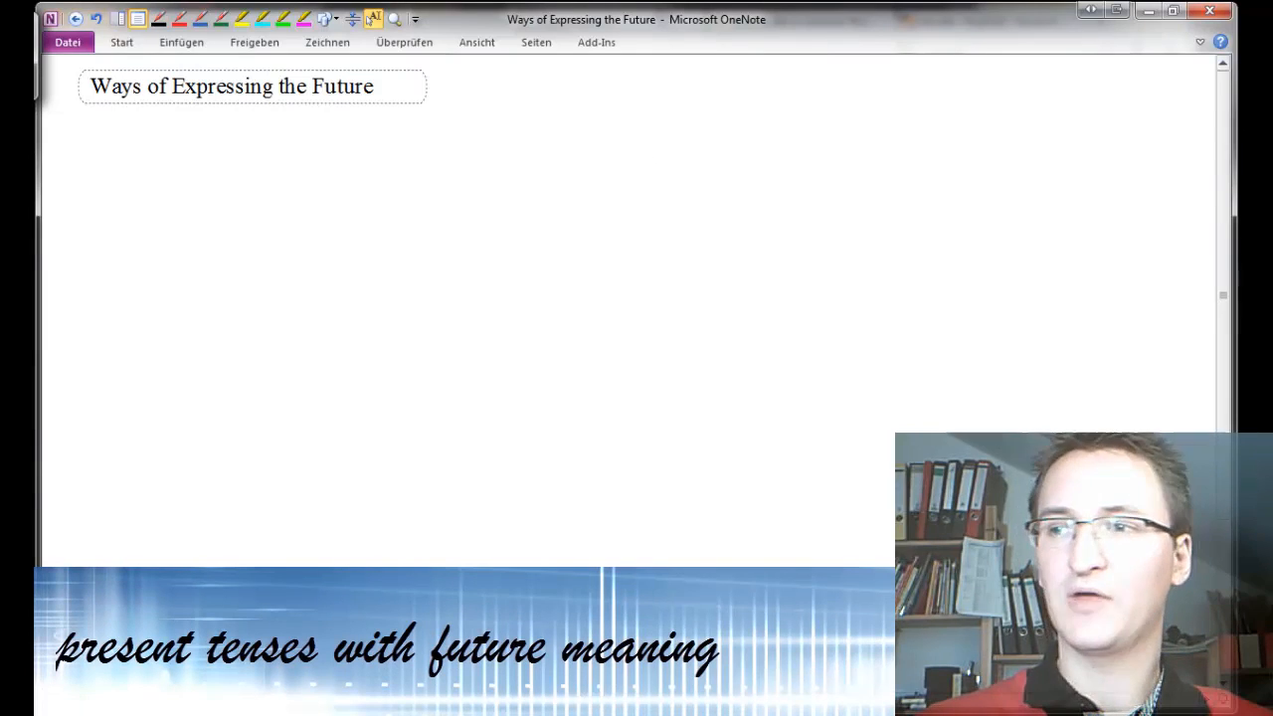
left_click(133, 157)
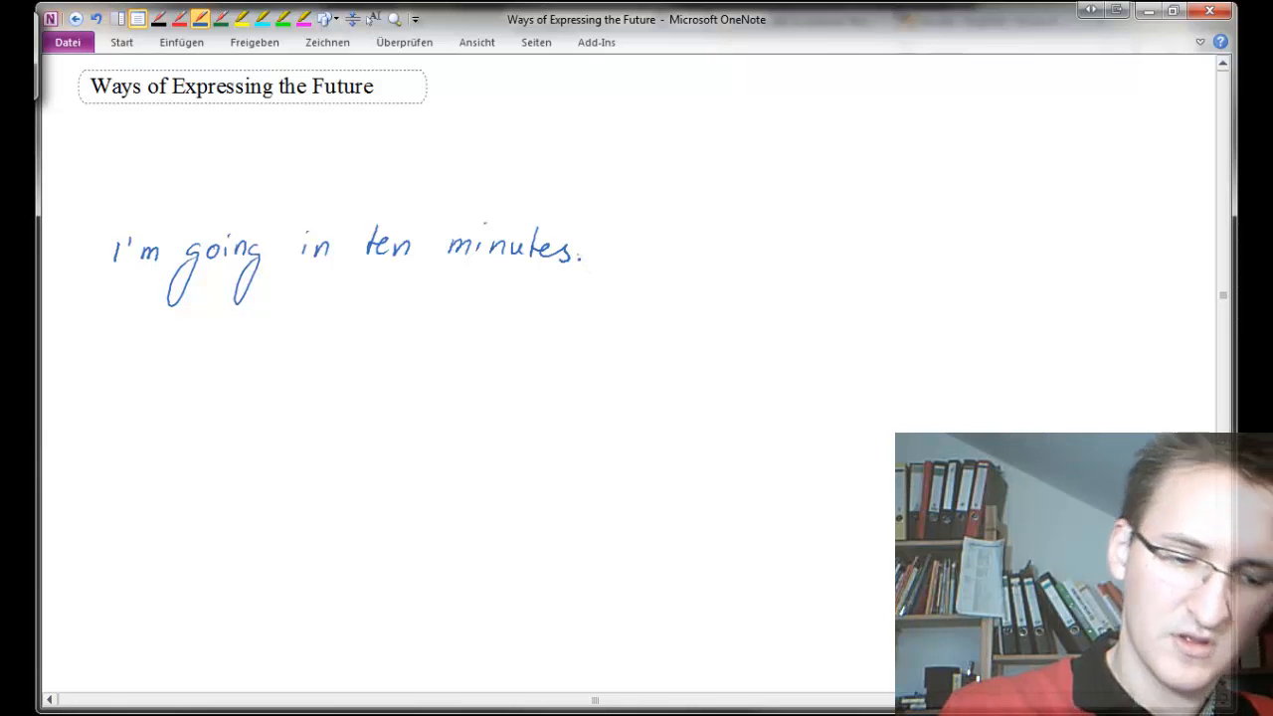
left_click(557, 246)
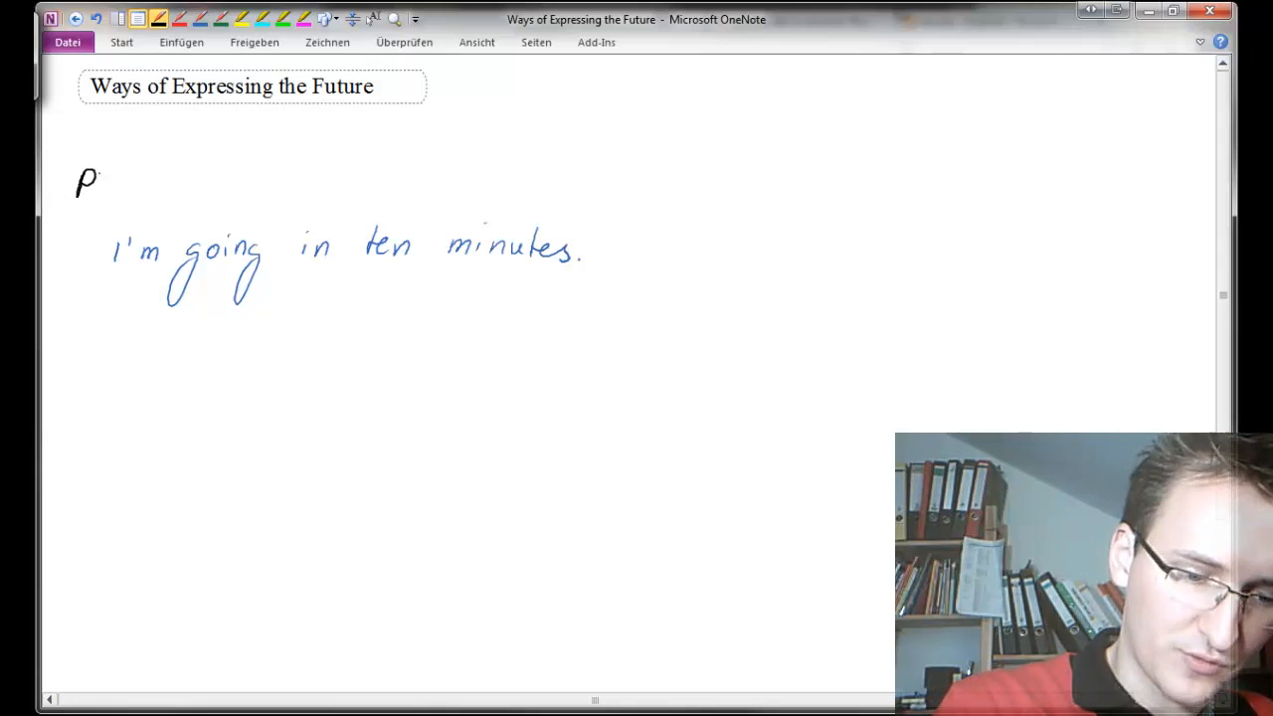
Step: Write the underlined heading present progressive and show the full Draw ribbon
type("resent")
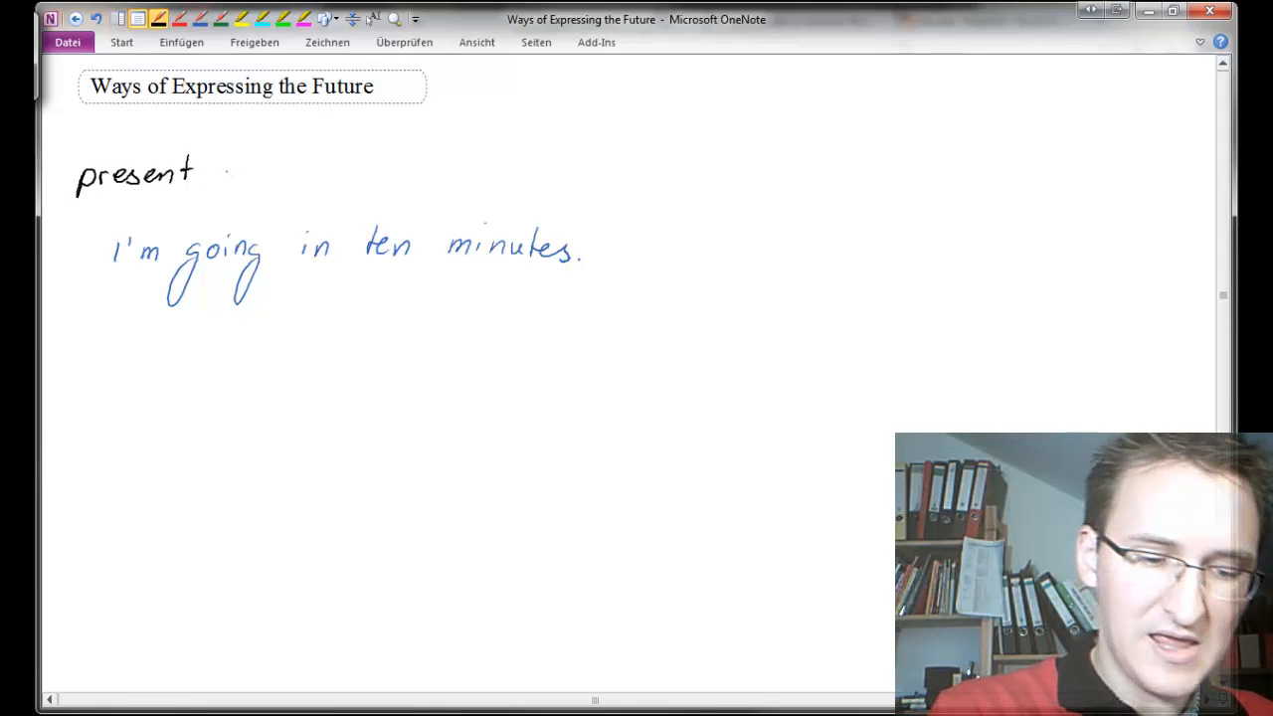
type("pro")
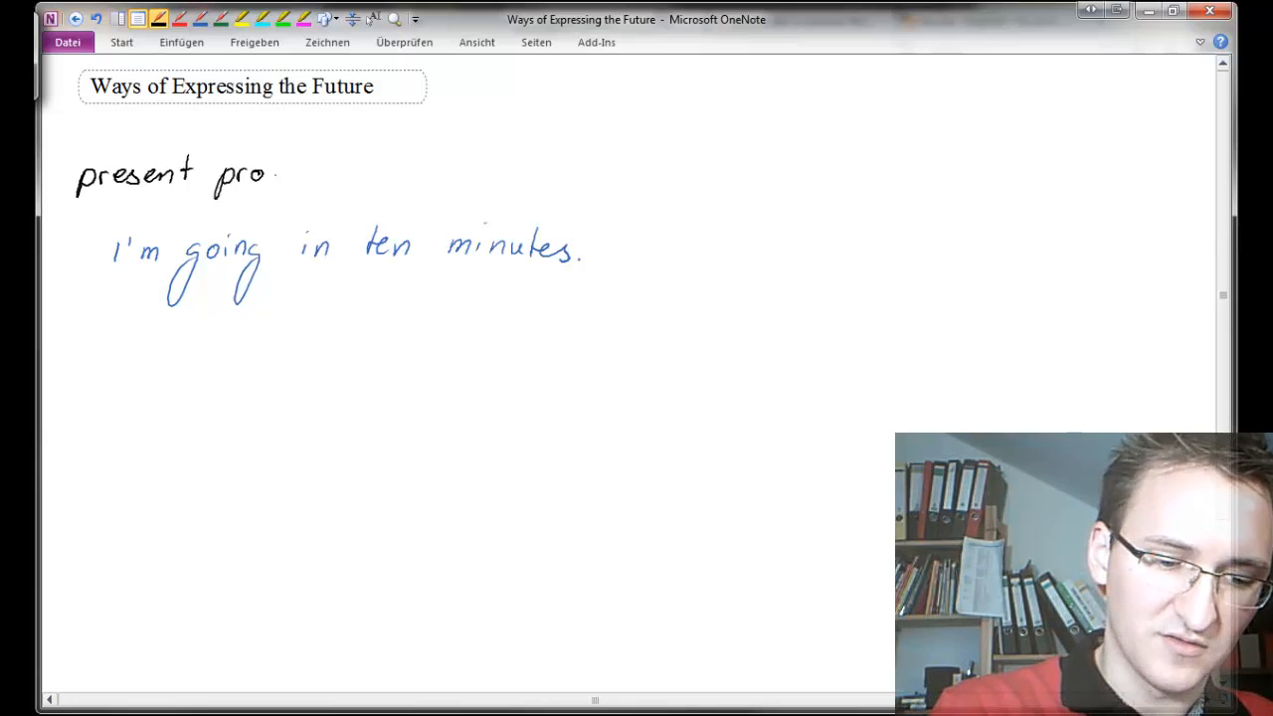
type("gress")
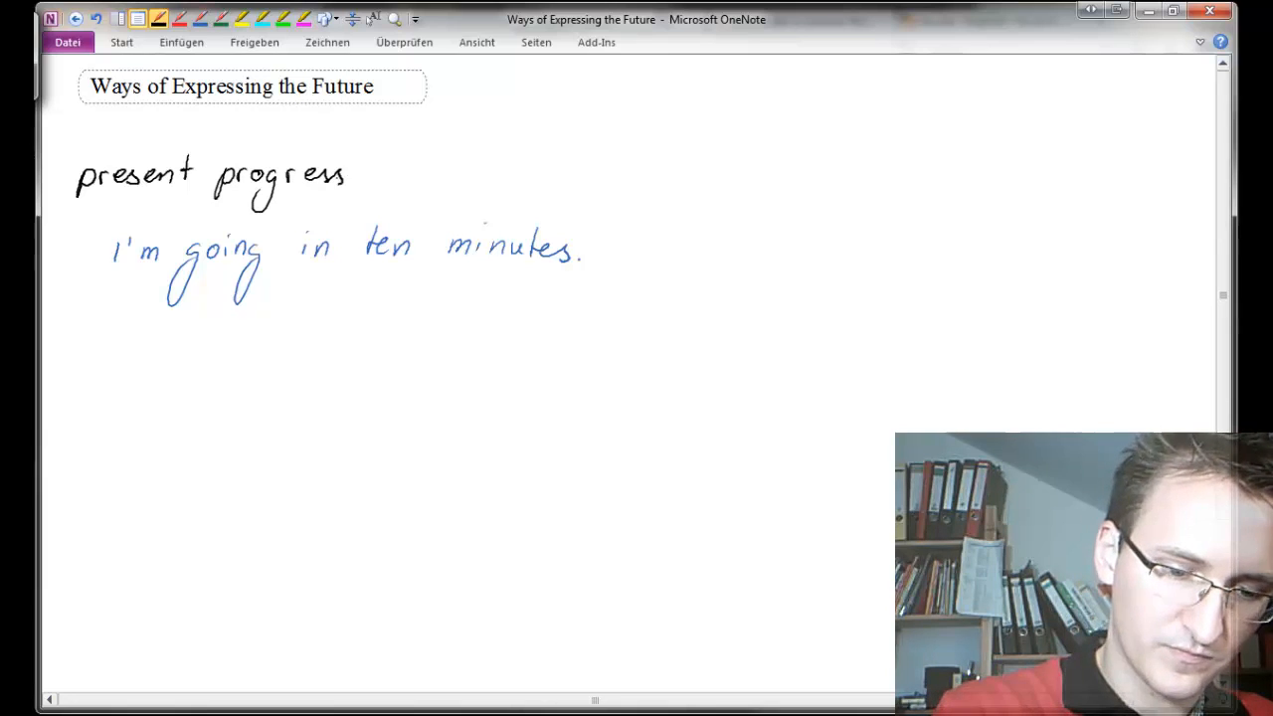
left_click(413, 20)
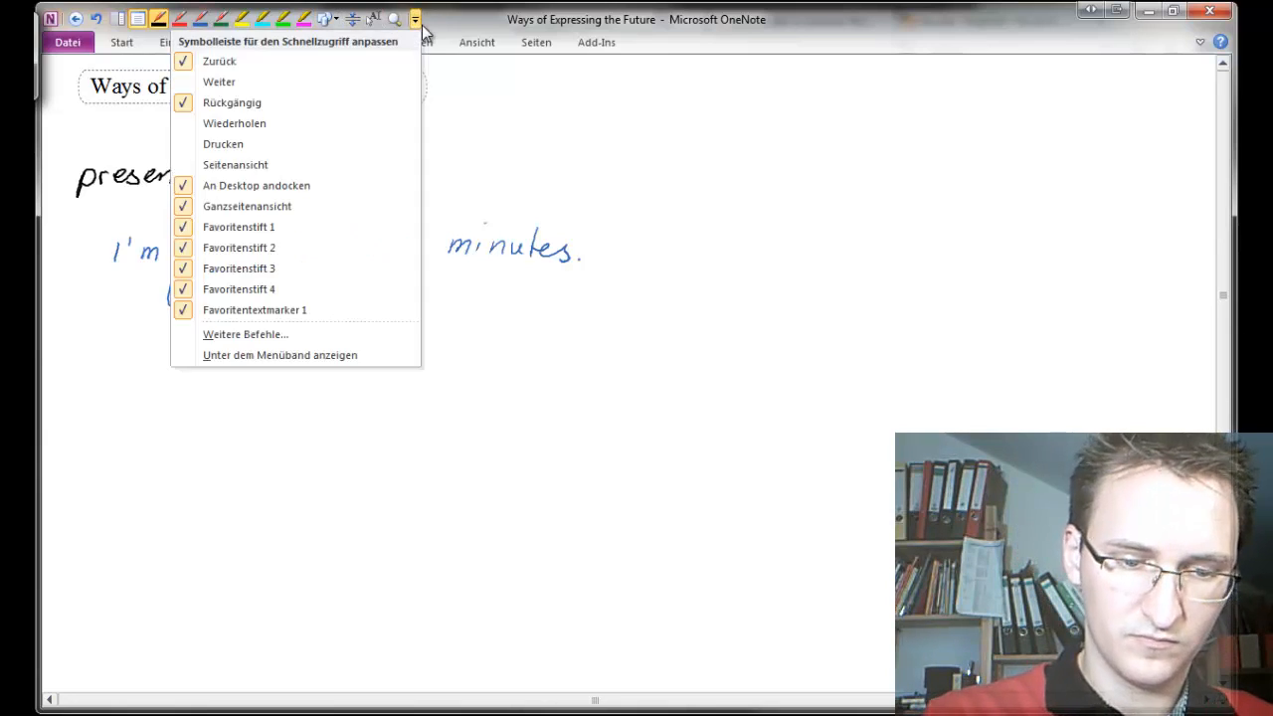
left_click(842, 83)
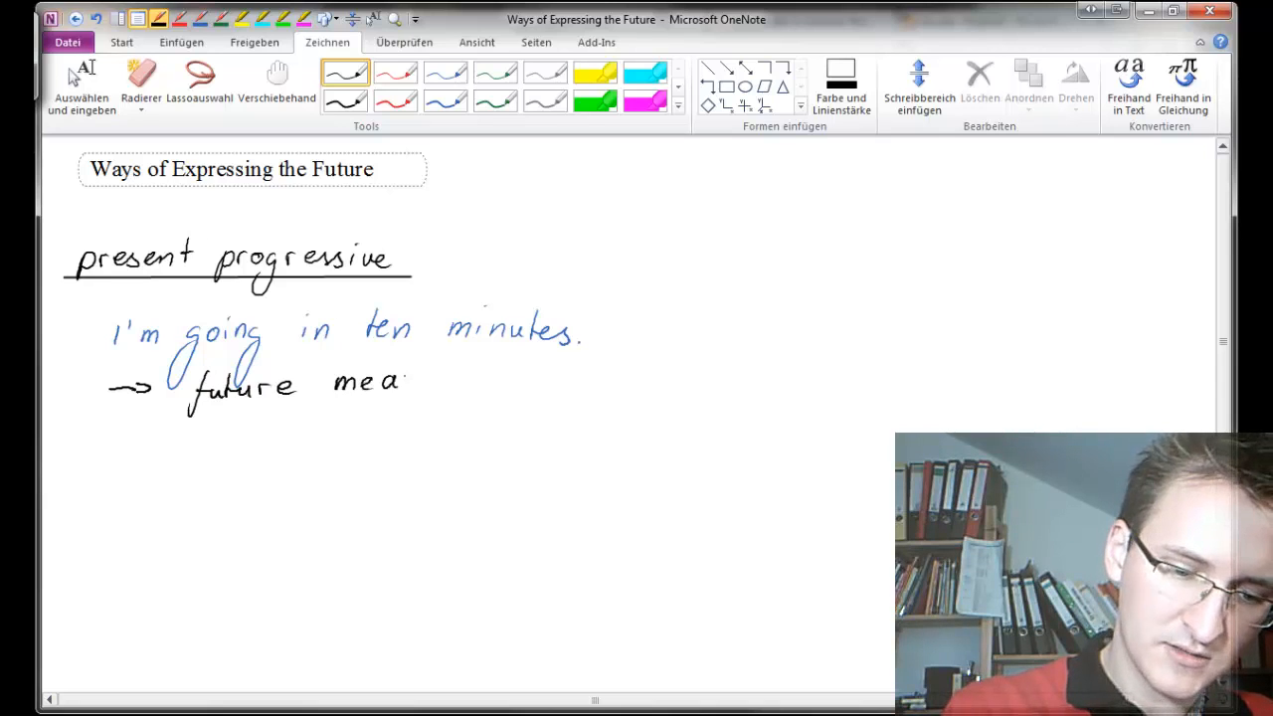
Step: Add the arrow bullets future meaning and plans and arrangements
type("ning")
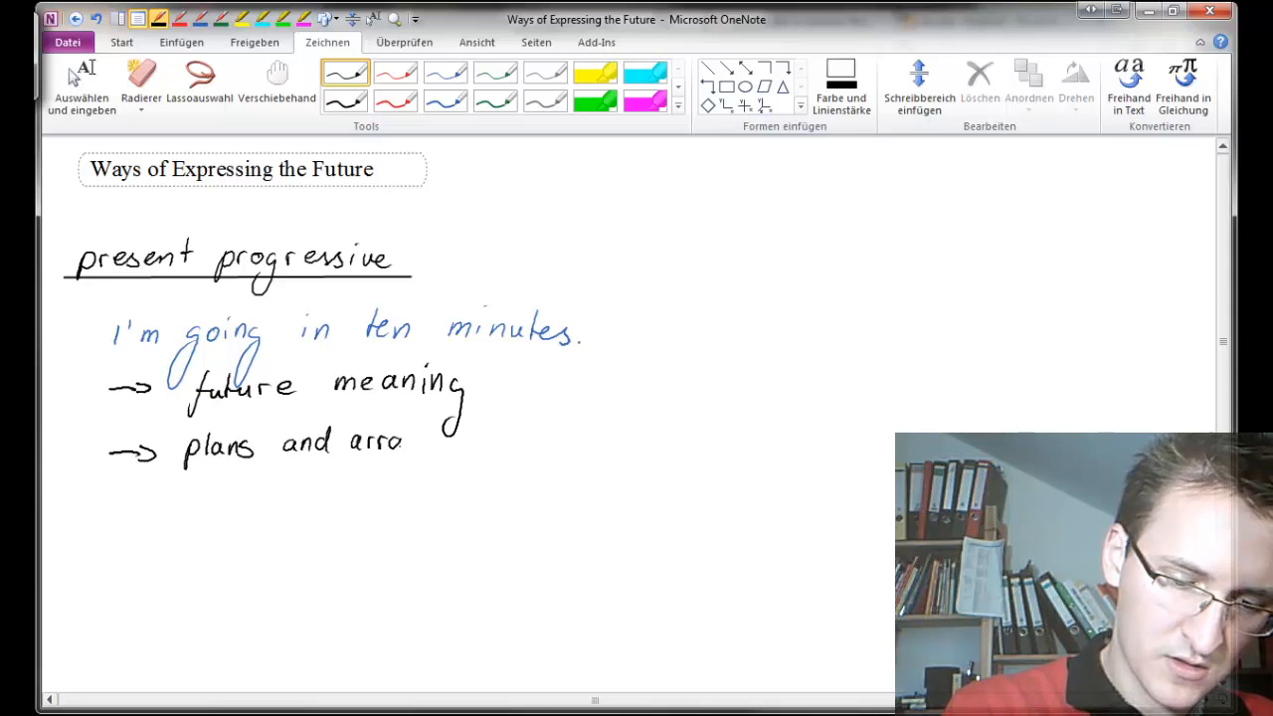
left_click_drag(408, 438, 538, 453)
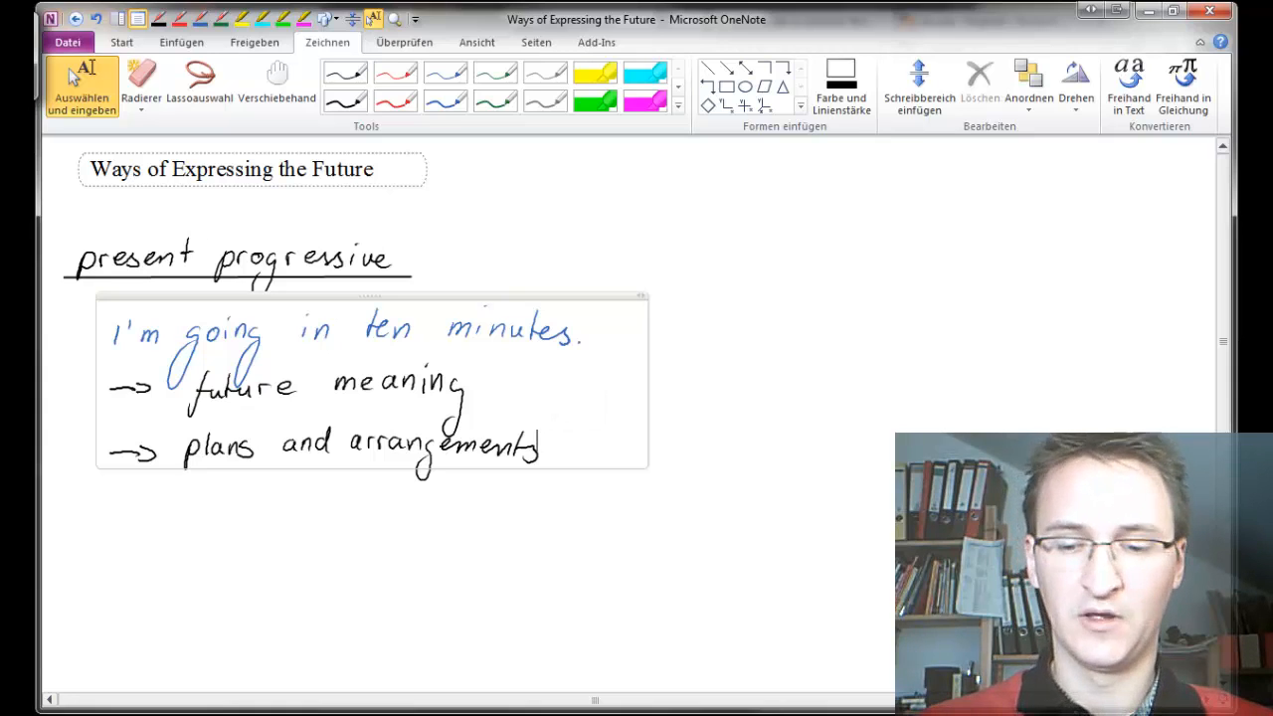
scroll("down", 3)
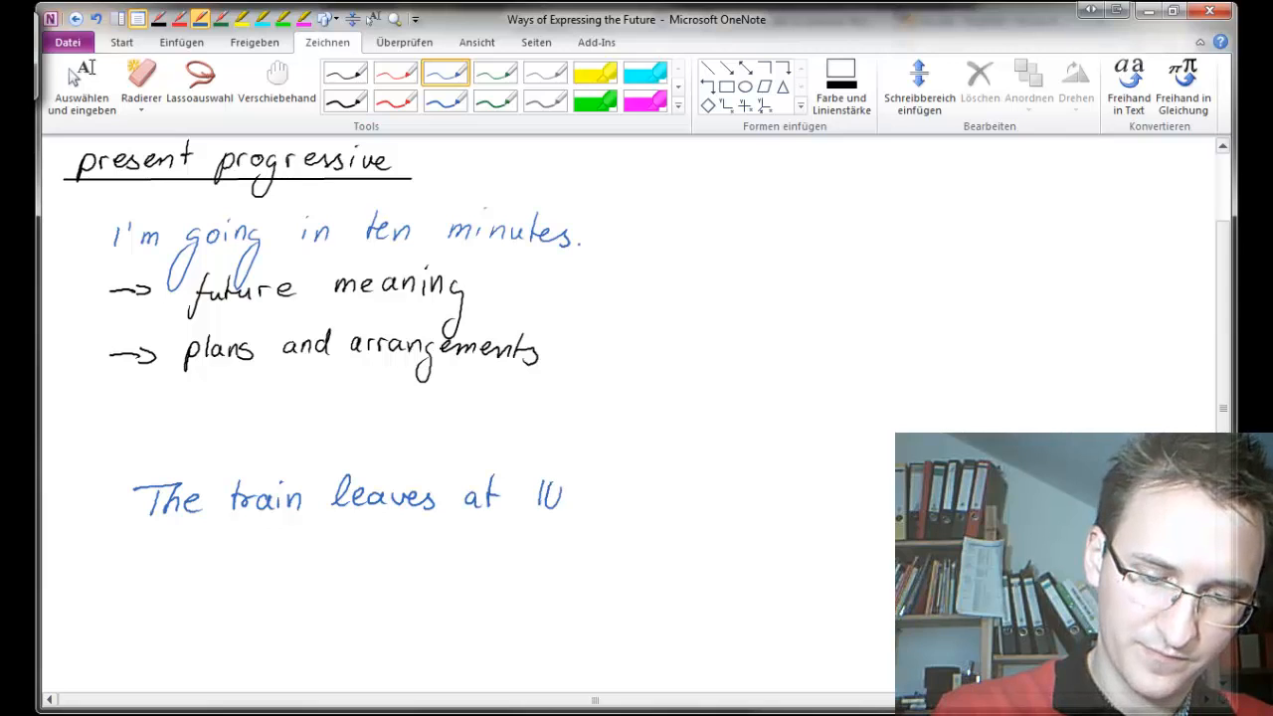
Step: Write the underlined heading simple present beside The train leaves at 10
left_click(81, 83)
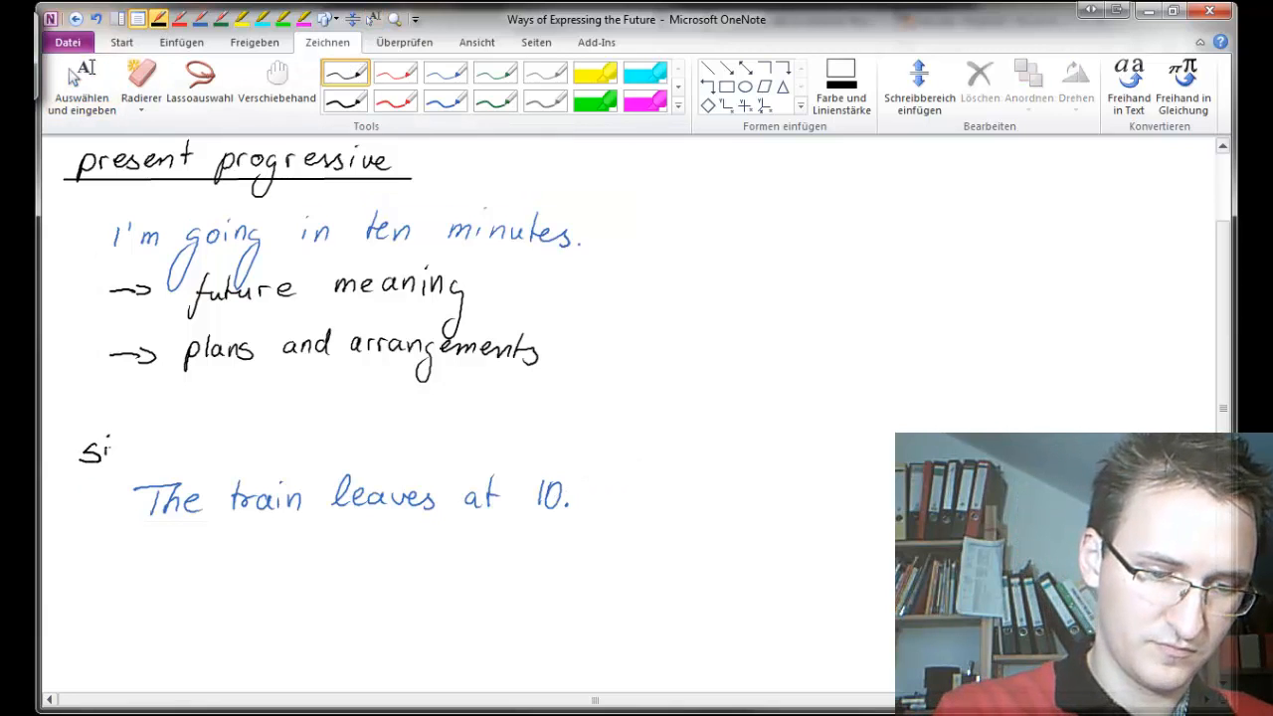
type("simple present")
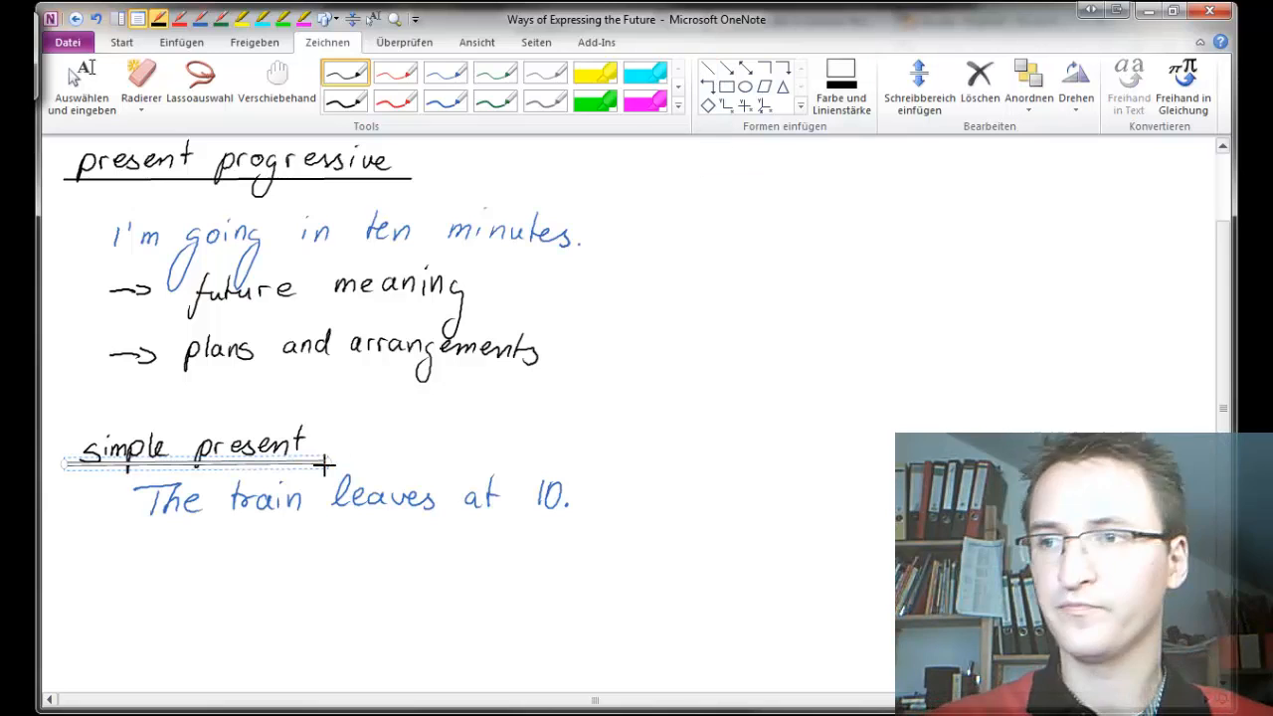
left_click_drag(117, 559, 137, 559)
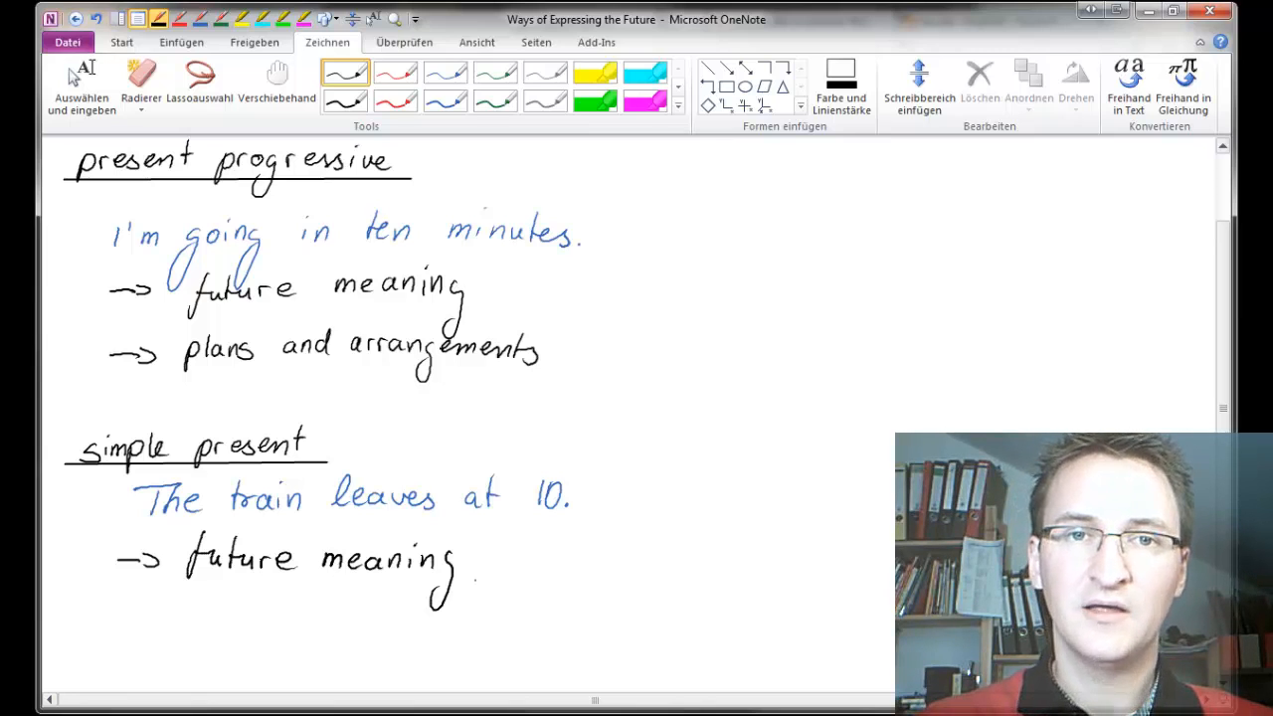
Step: Add the arrow bullets future meaning, 'timetable future' and exact time
left_click_drag(116, 613, 155, 612)
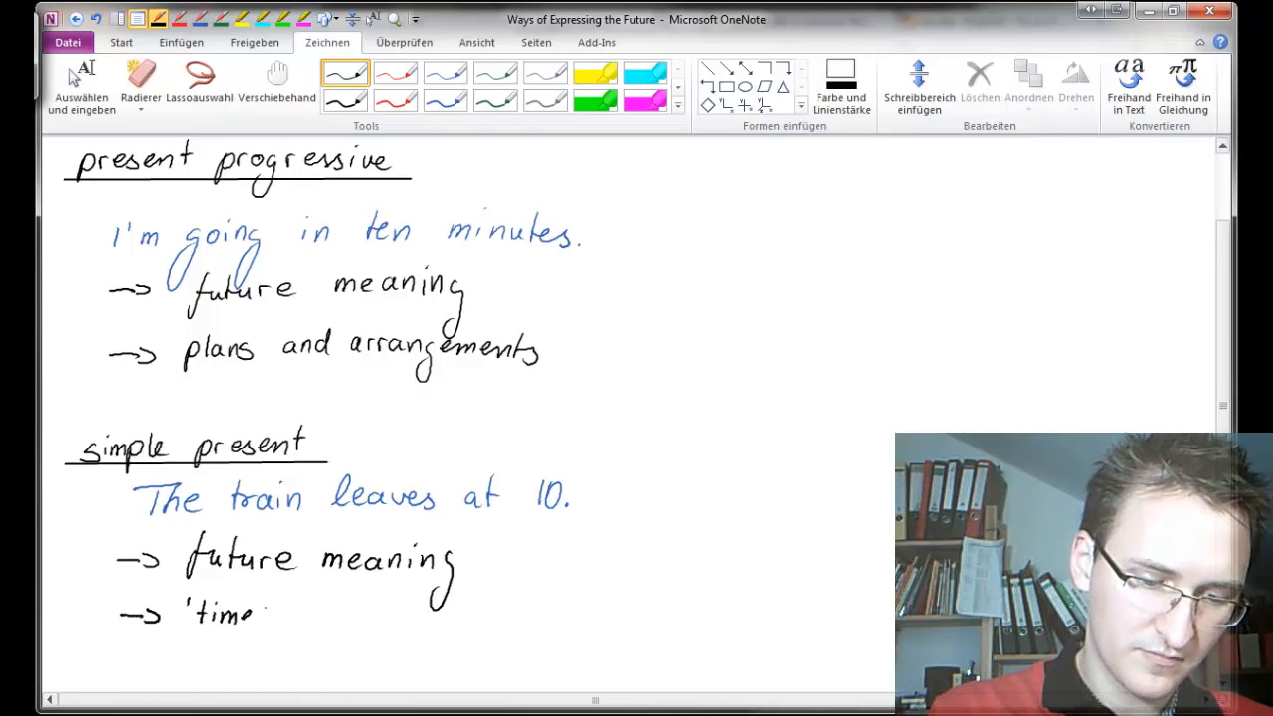
type("timetable ful")
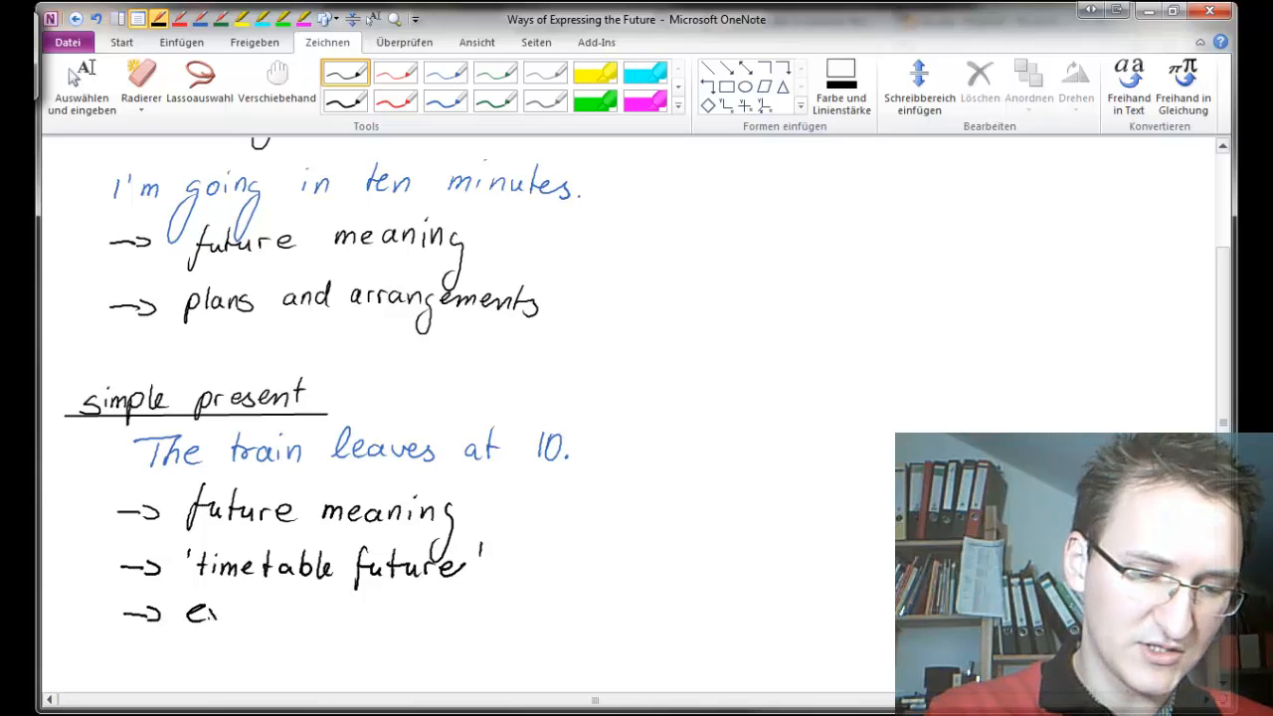
type("exac")
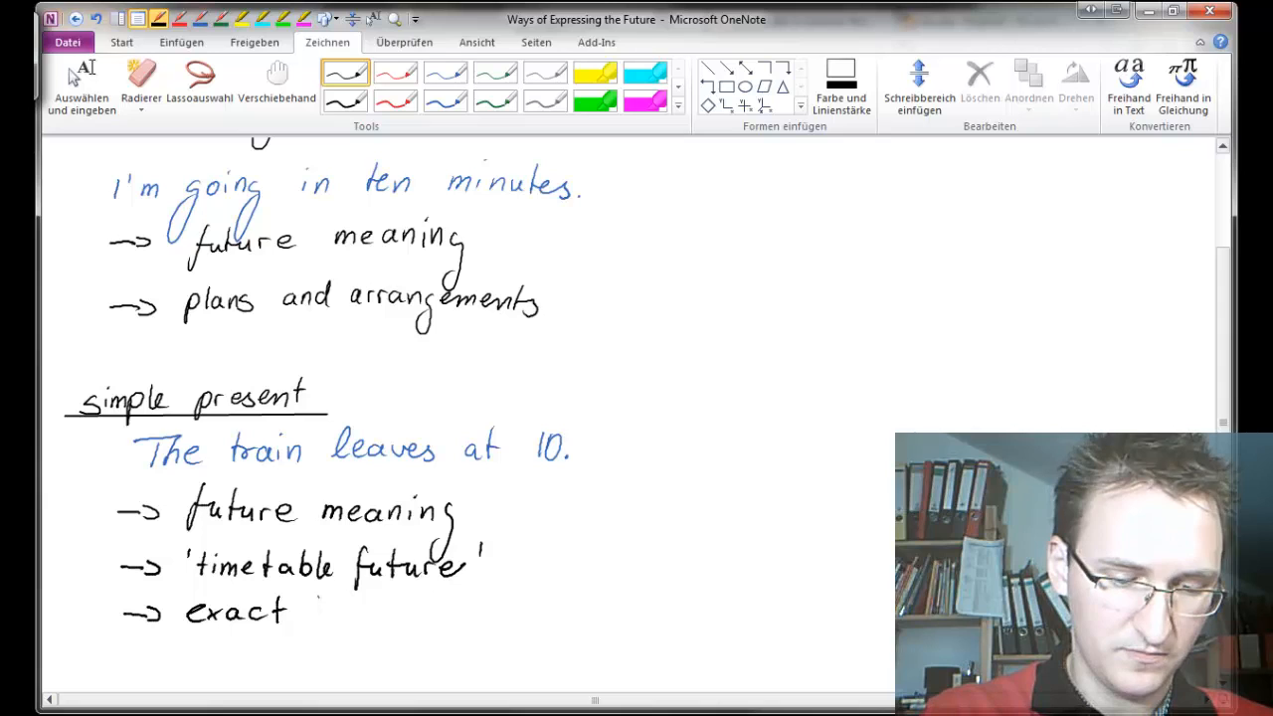
type("time")
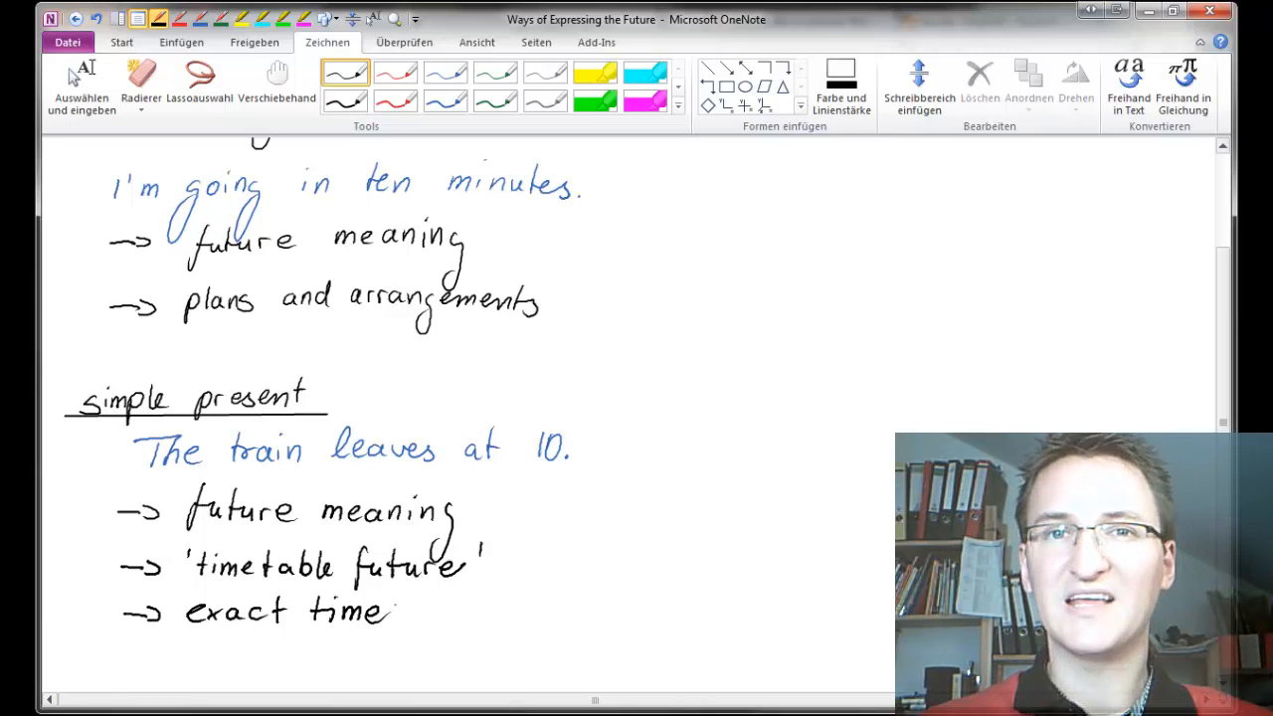
Step: Further down, write the underlined heading The future progressive and the blue clause When Steve plays soccer
left_click(82, 84)
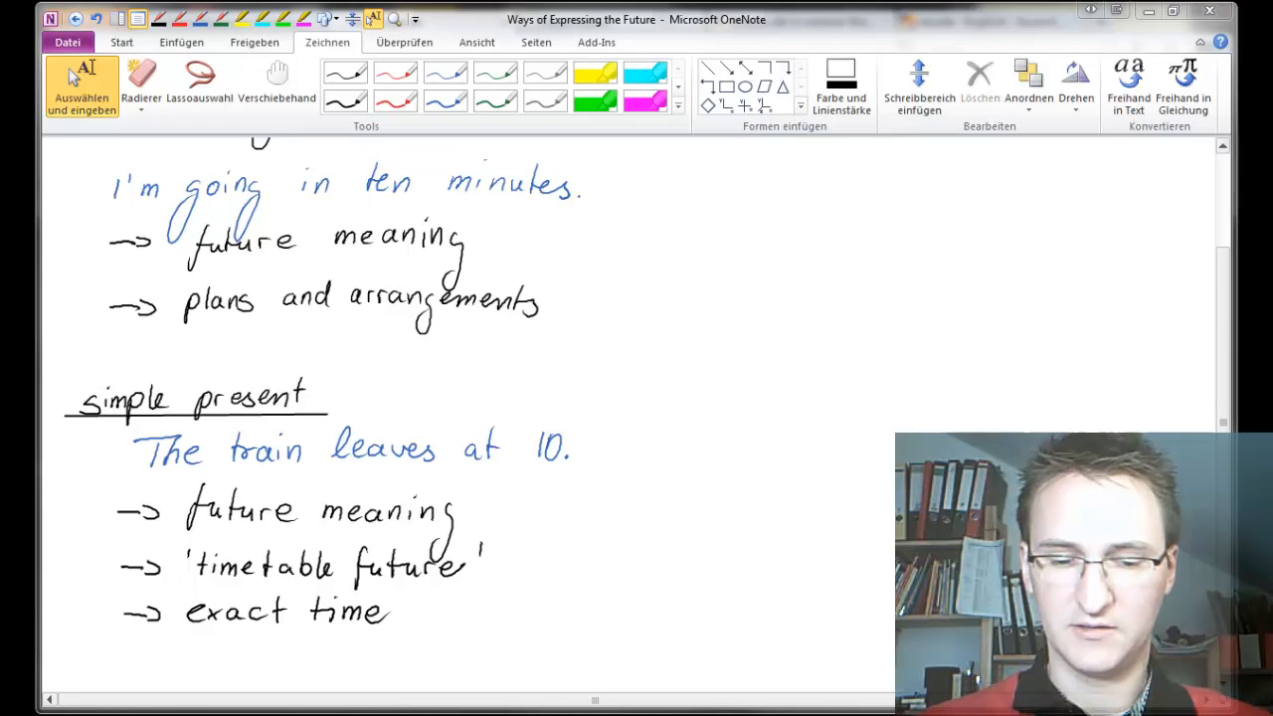
scroll("down", 3)
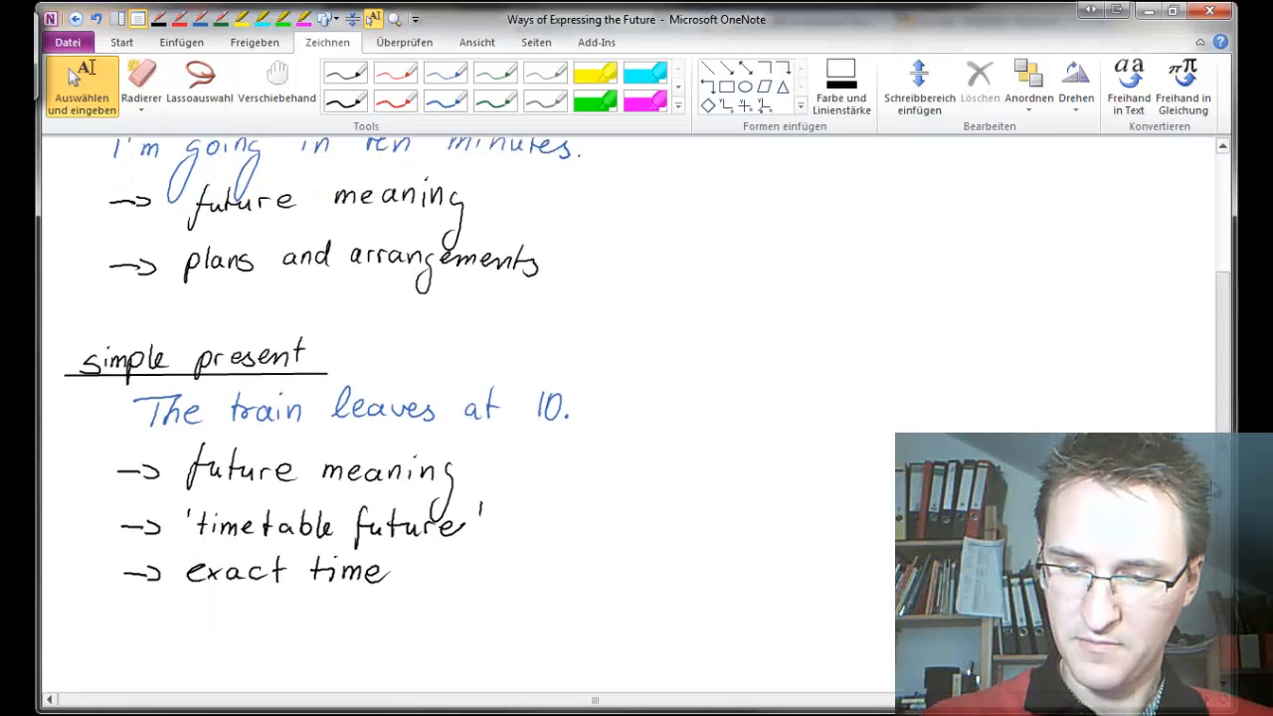
scroll("down", 3)
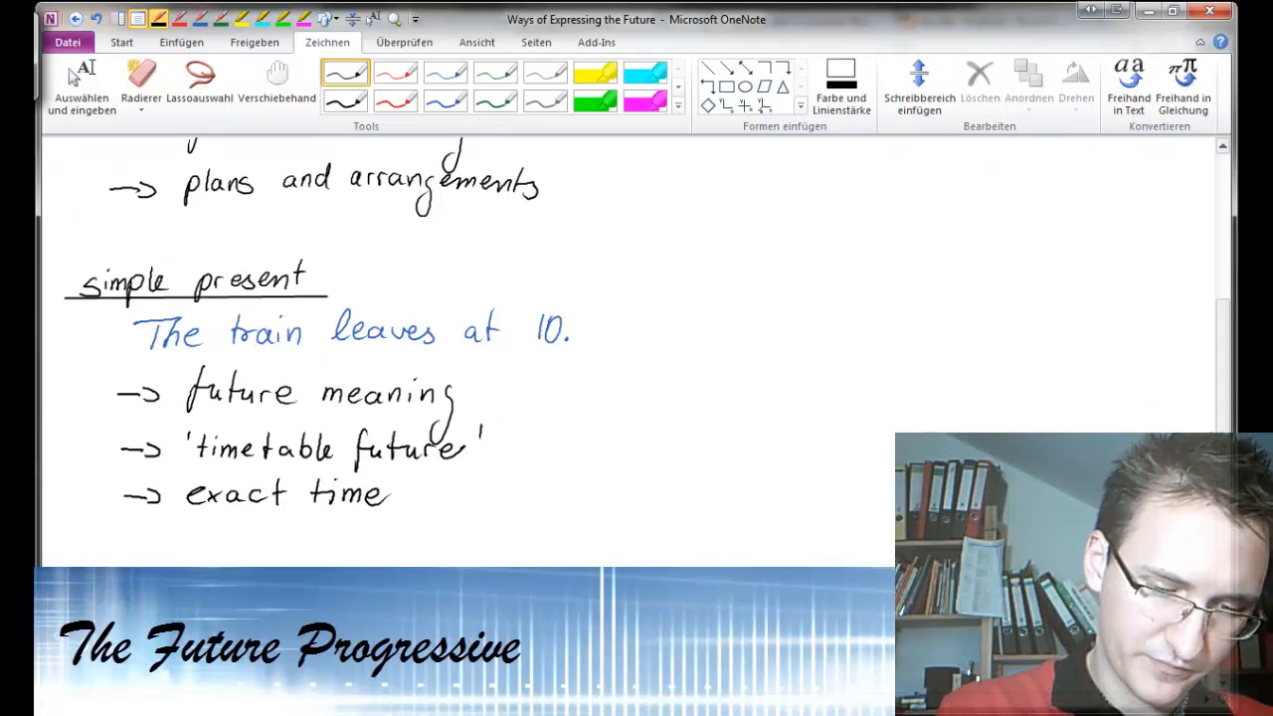
scroll("down", 3)
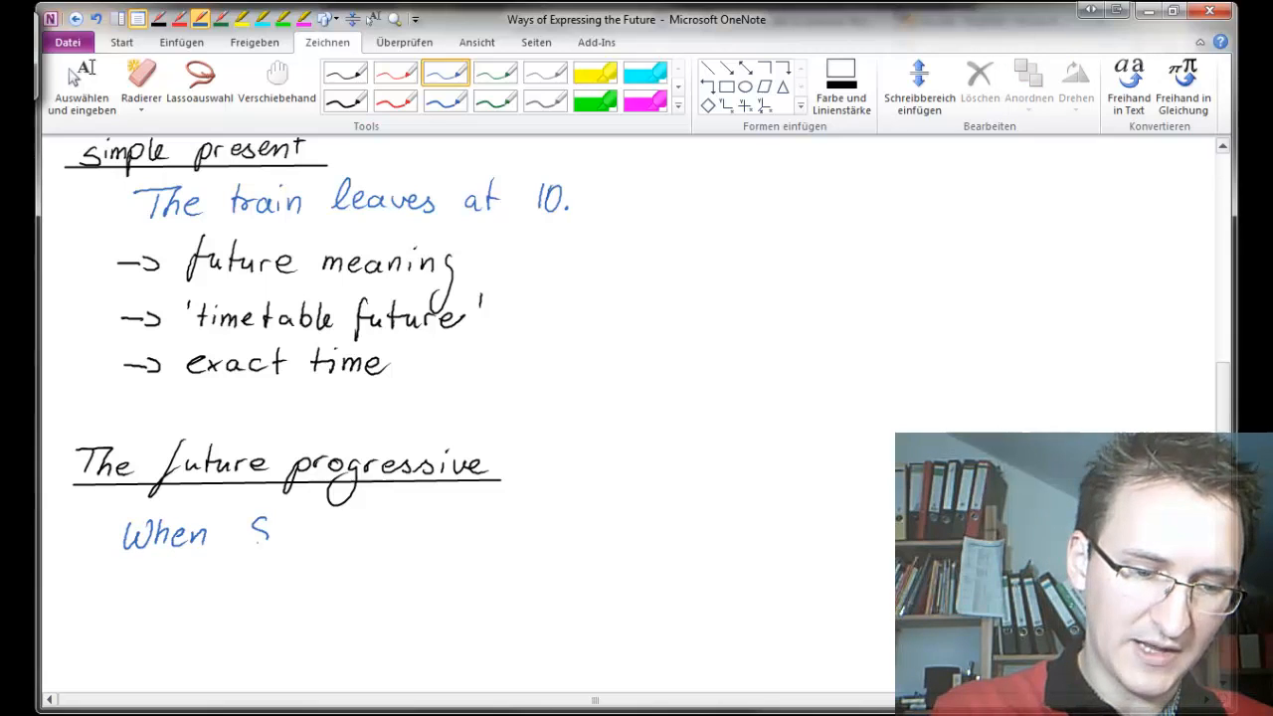
type("Steve plays soccer,")
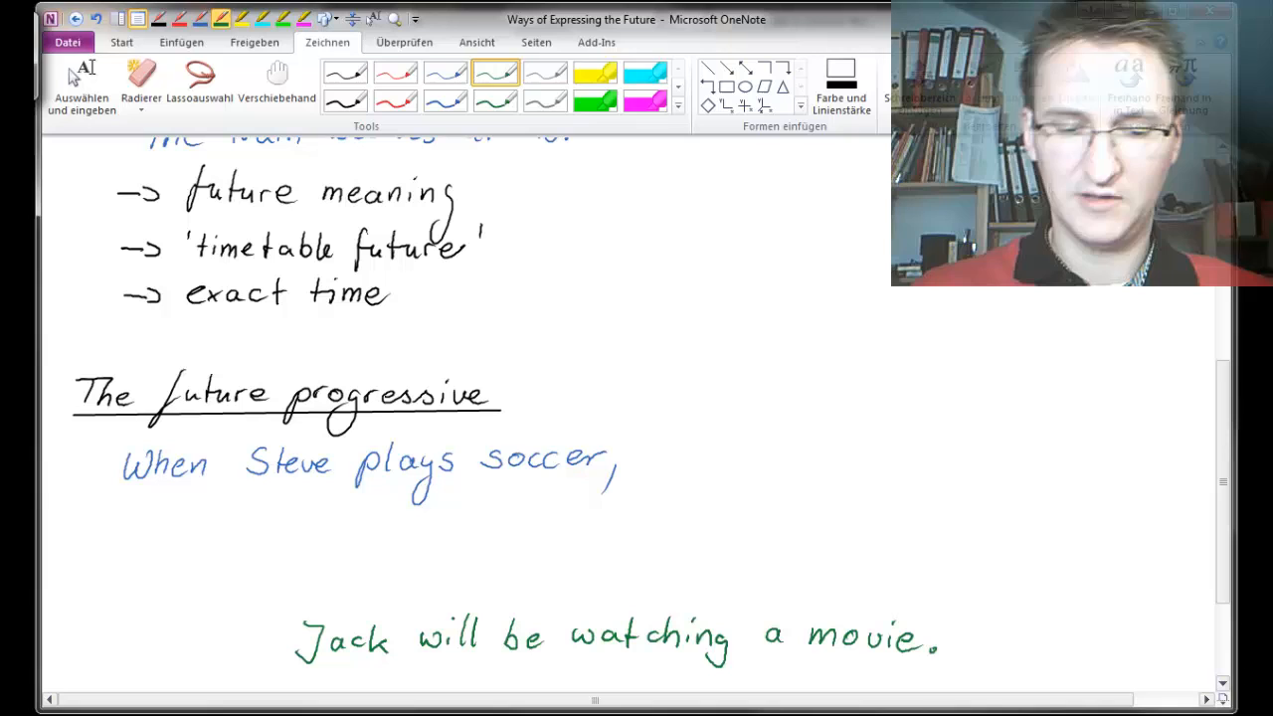
Step: Write Jack will be watching a movie in green and add a red wavy line under progressive
left_click(595, 72)
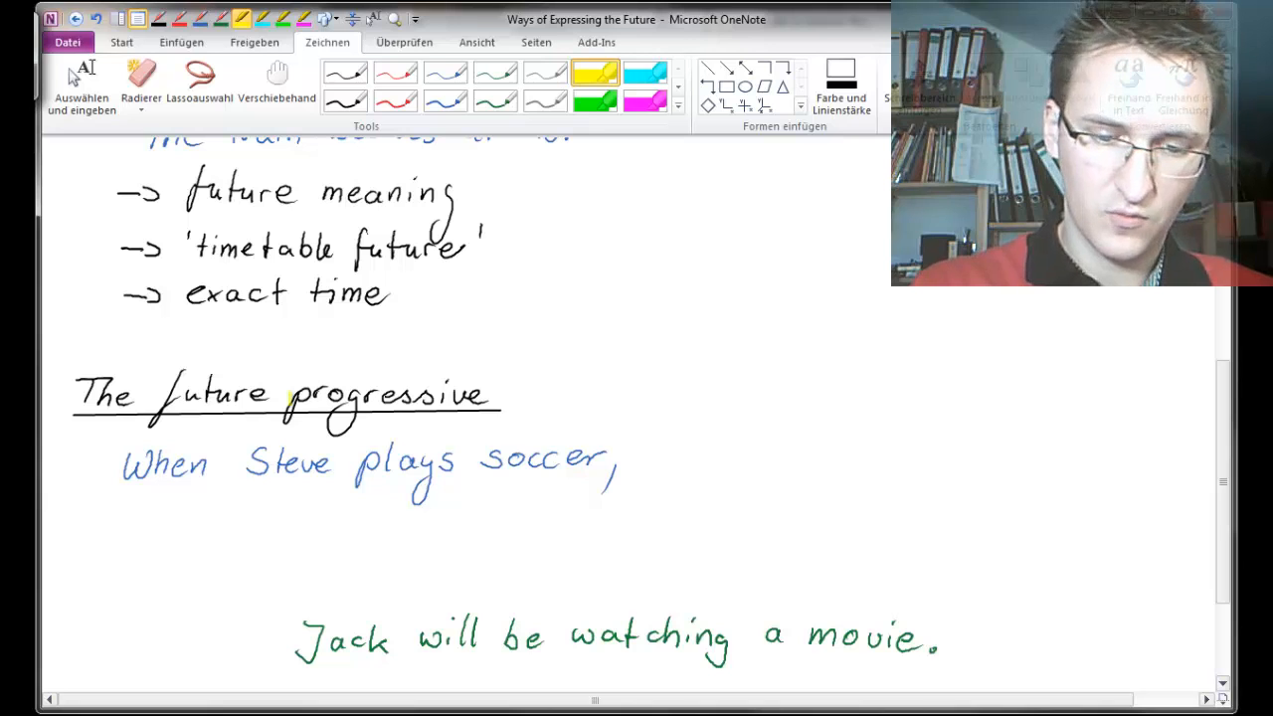
left_click(394, 71)
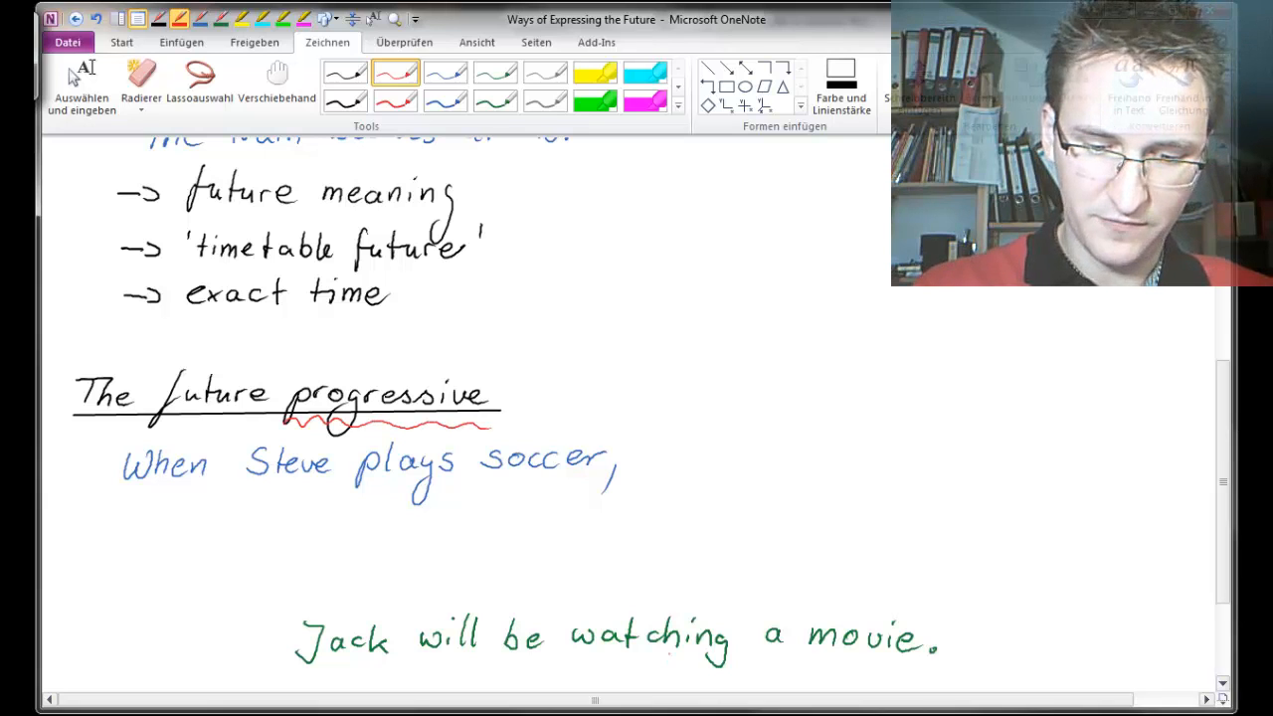
left_click_drag(577, 657, 746, 657)
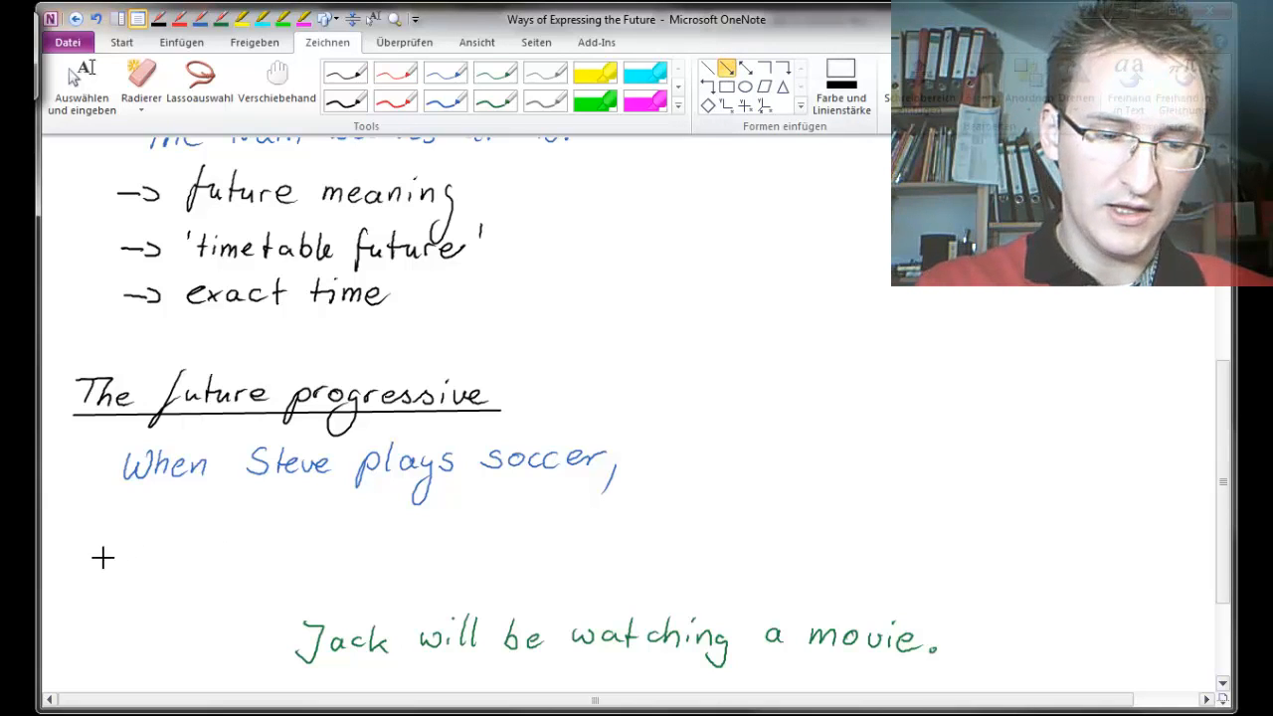
Step: Draw a timeline arrow labelled present, undo the wavy scribble and mark Steve's moment with a thin cross
left_click_drag(103, 561, 774, 561)
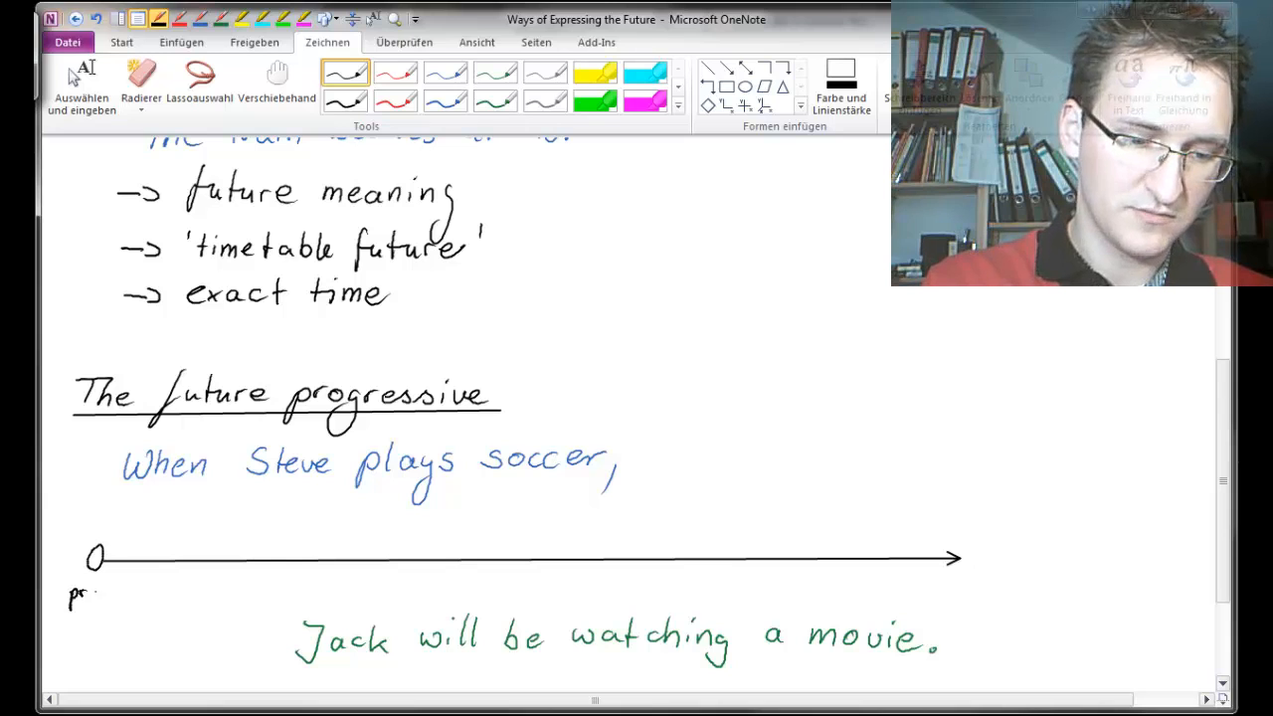
type("preser")
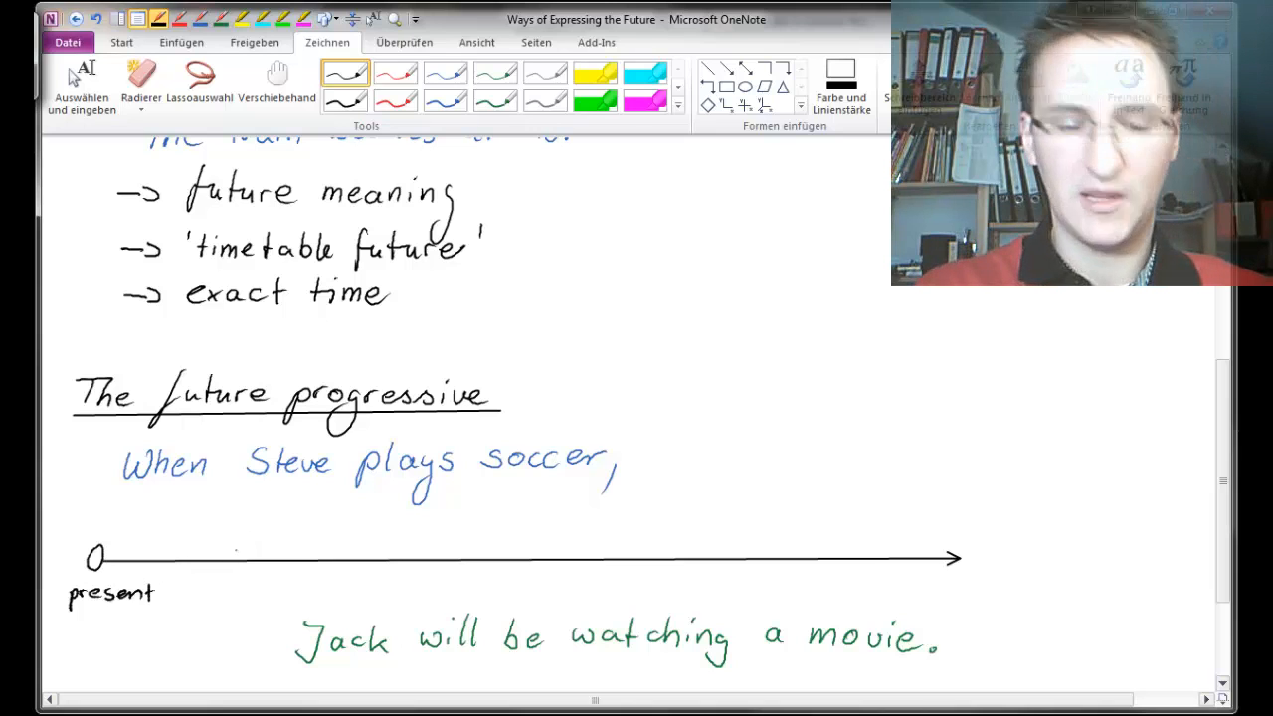
left_click_drag(217, 533, 547, 522)
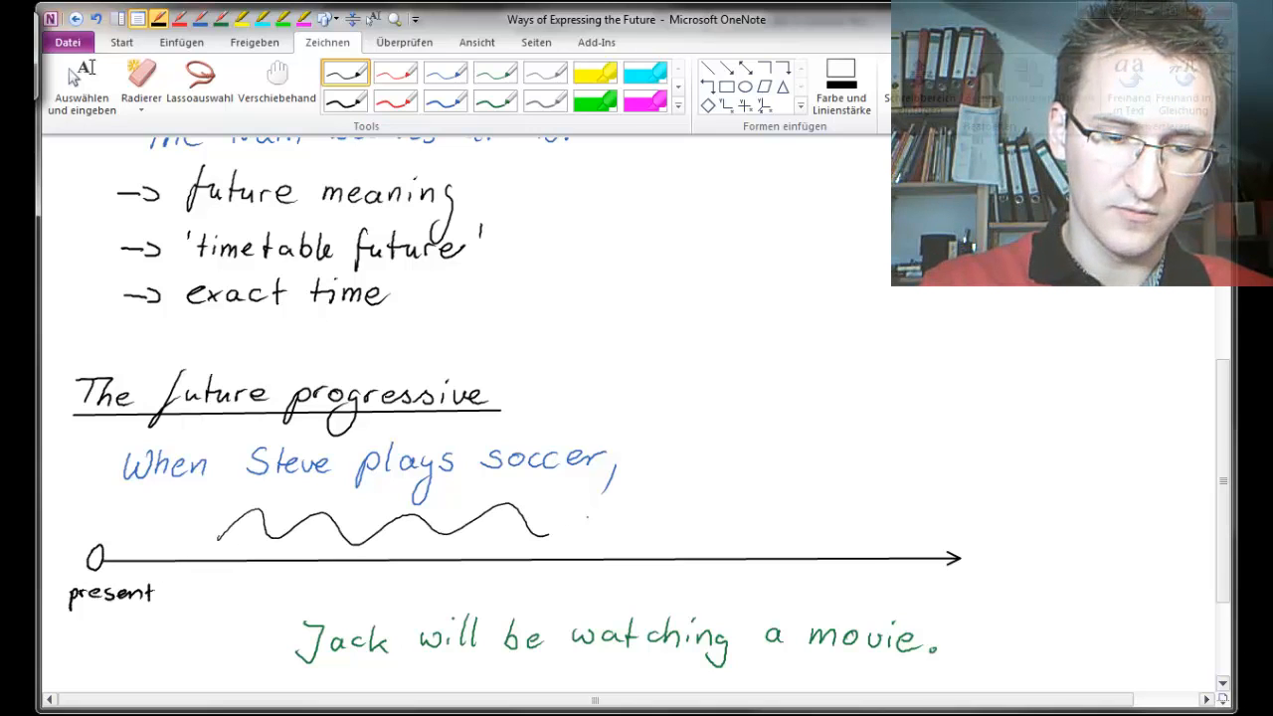
left_click_drag(553, 521, 865, 533)
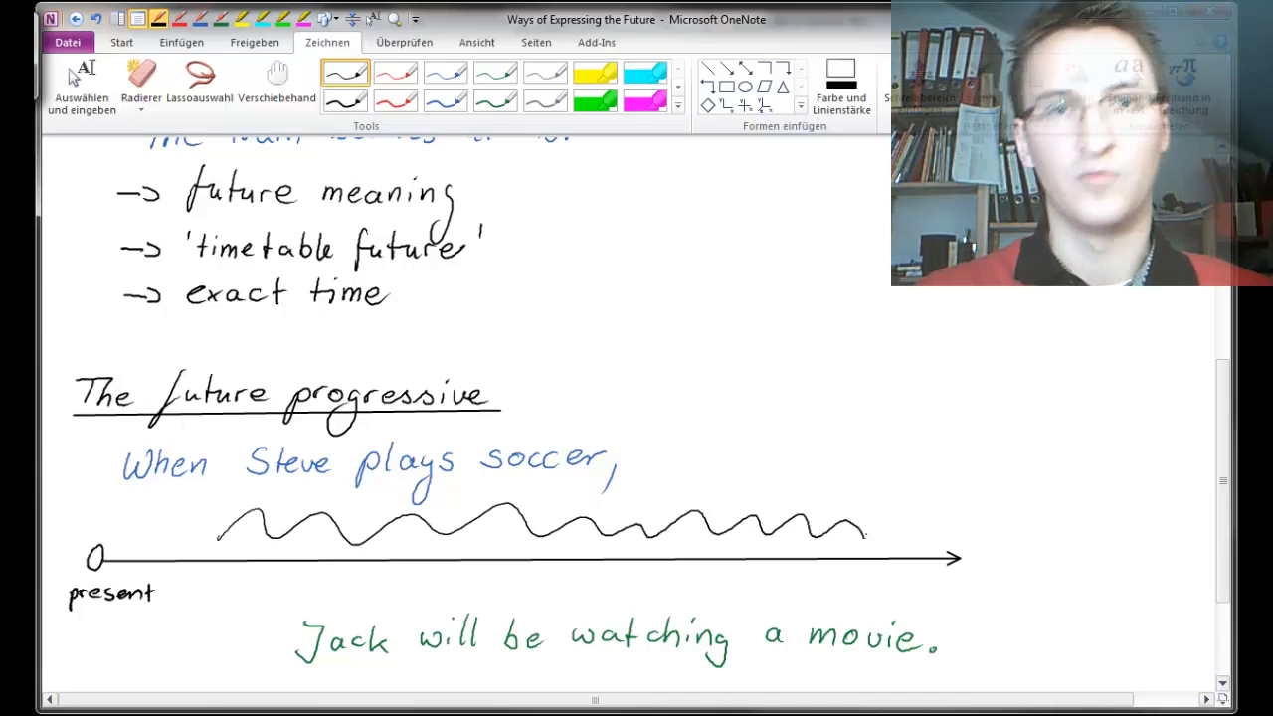
left_click(139, 83)
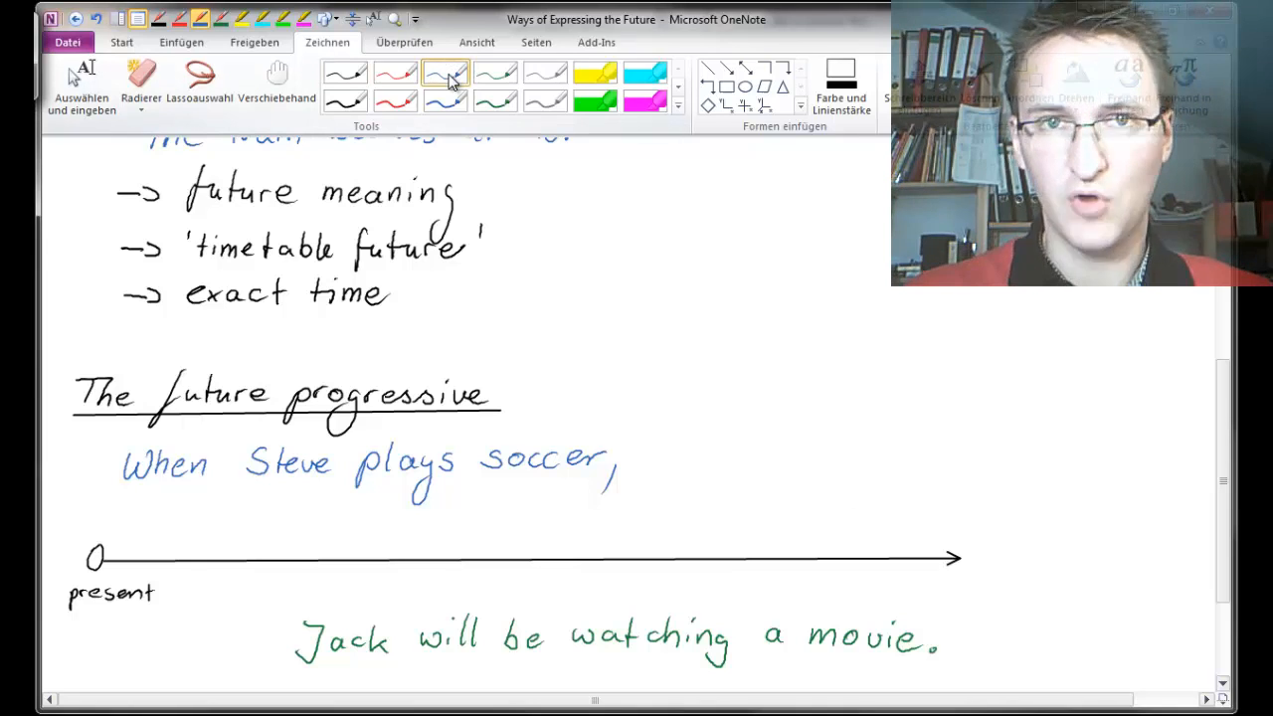
left_click(446, 72)
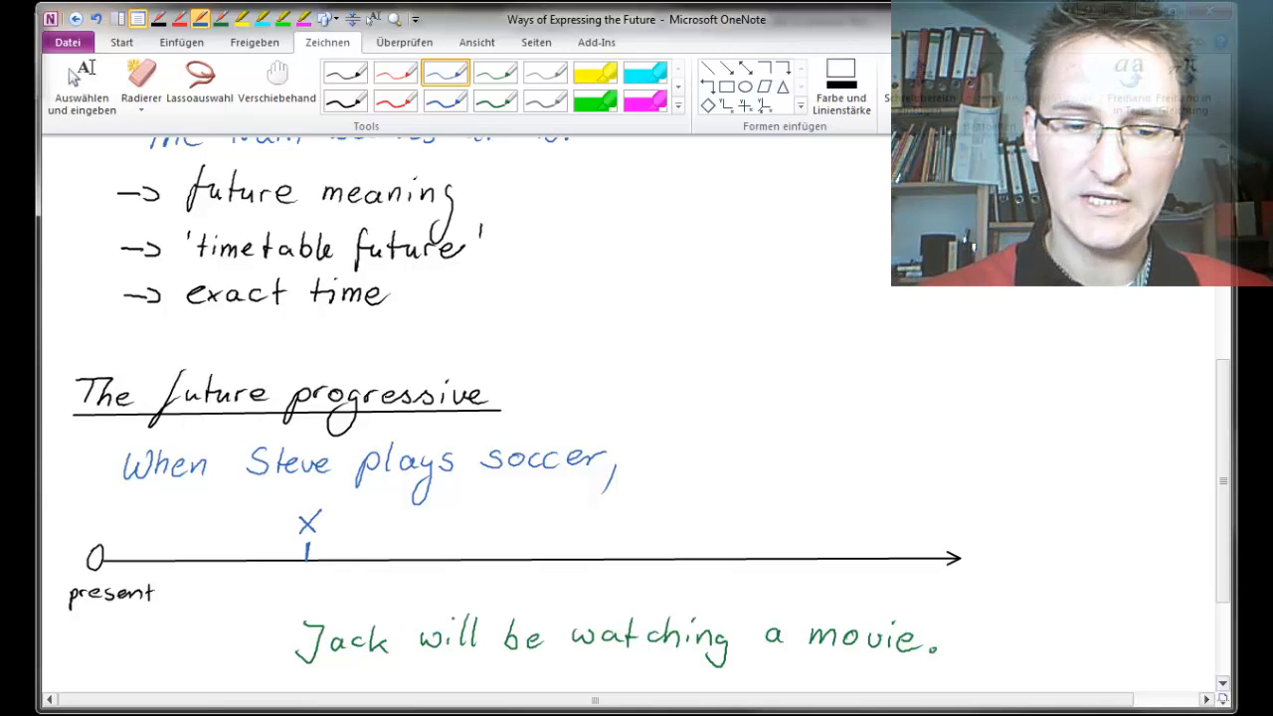
mouse_move(496, 74)
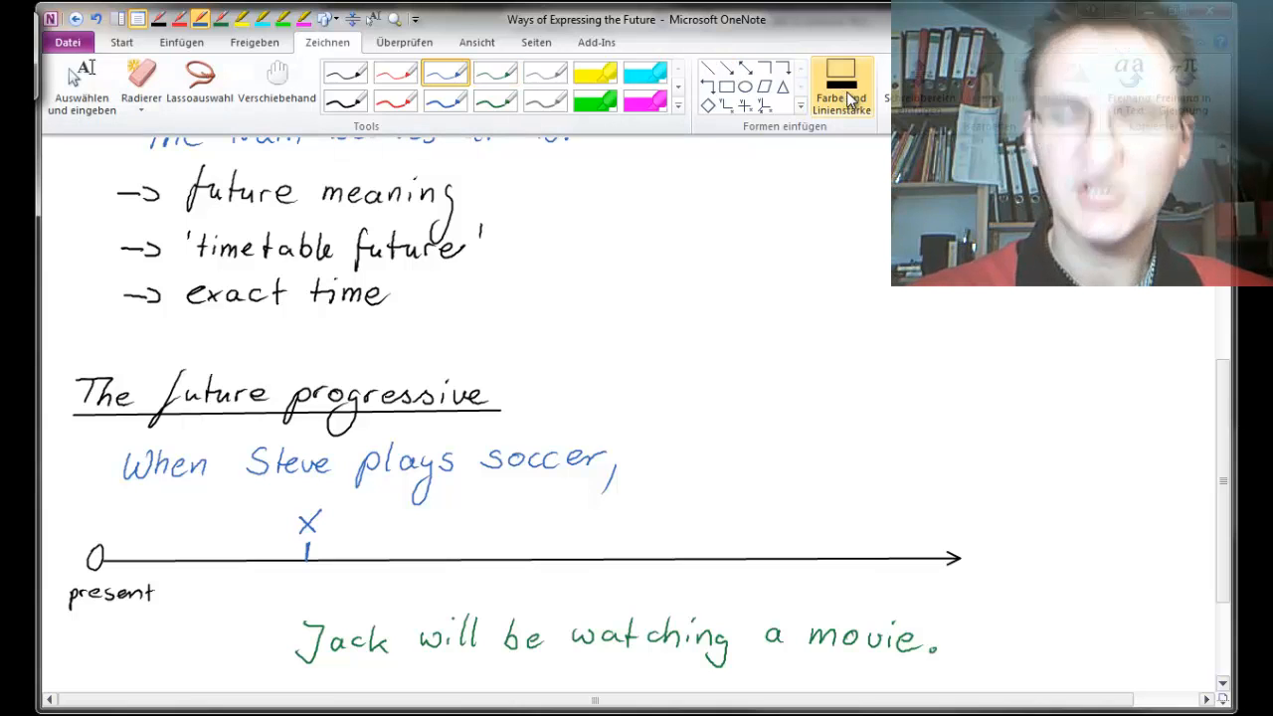
Step: Set the pen to dark green with a thicker line and draw a double-headed arrow along the timeline
left_click(842, 88)
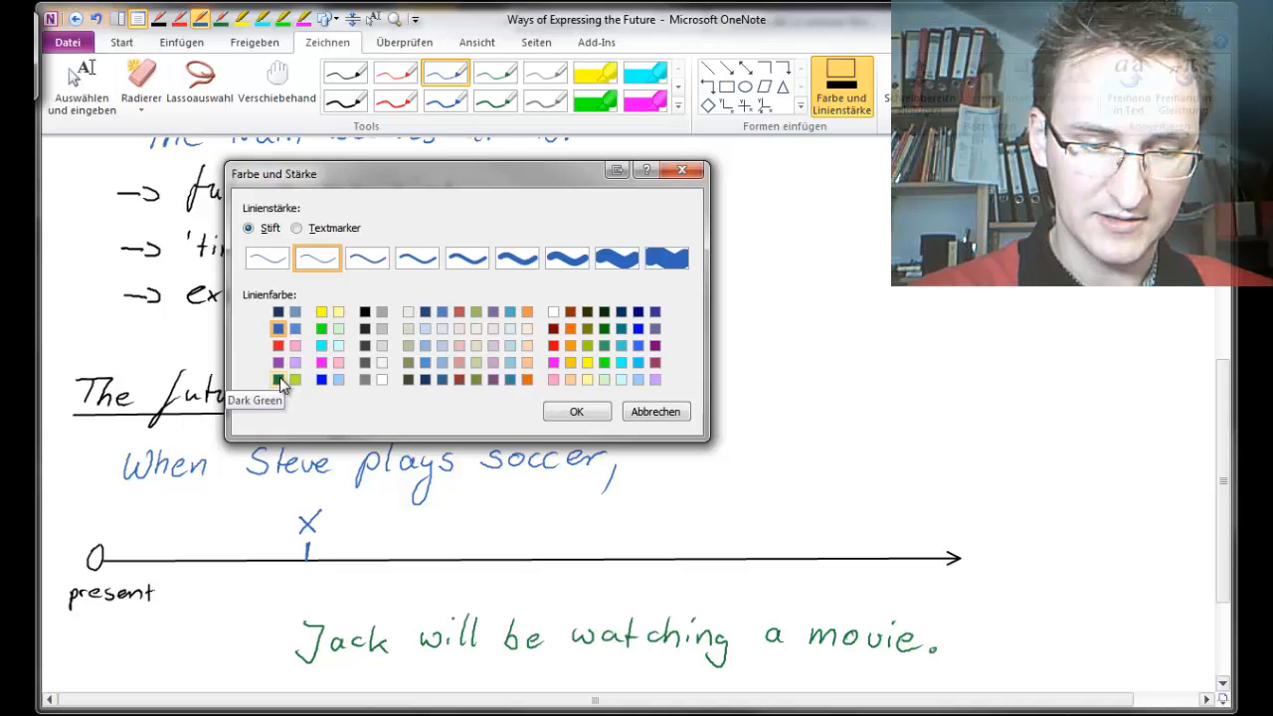
left_click(577, 410)
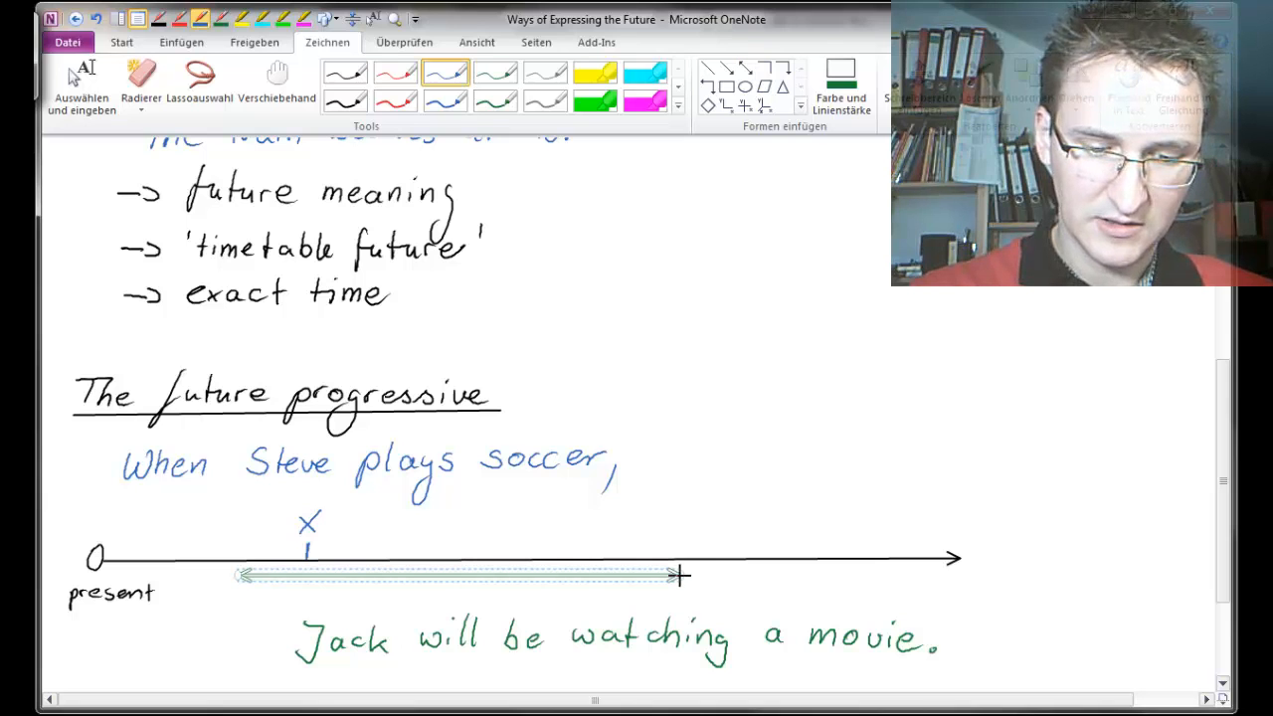
left_click(841, 84)
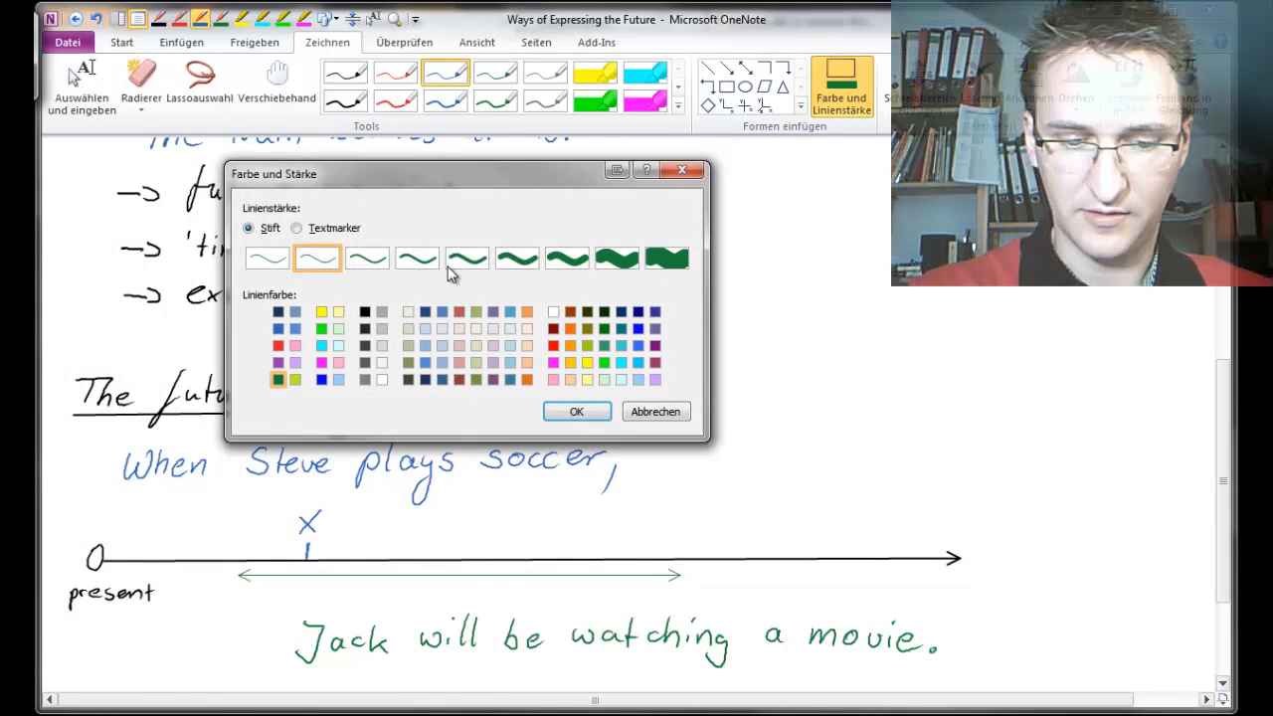
left_click(577, 410)
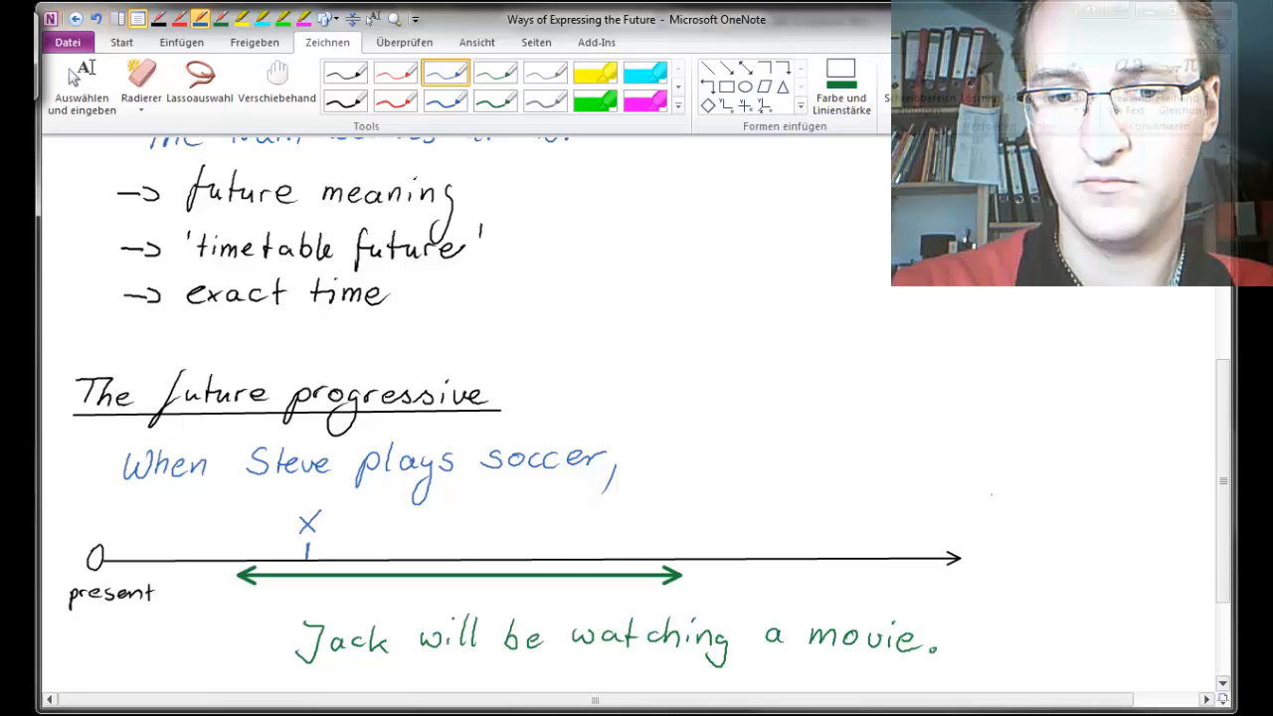
left_click(991, 496)
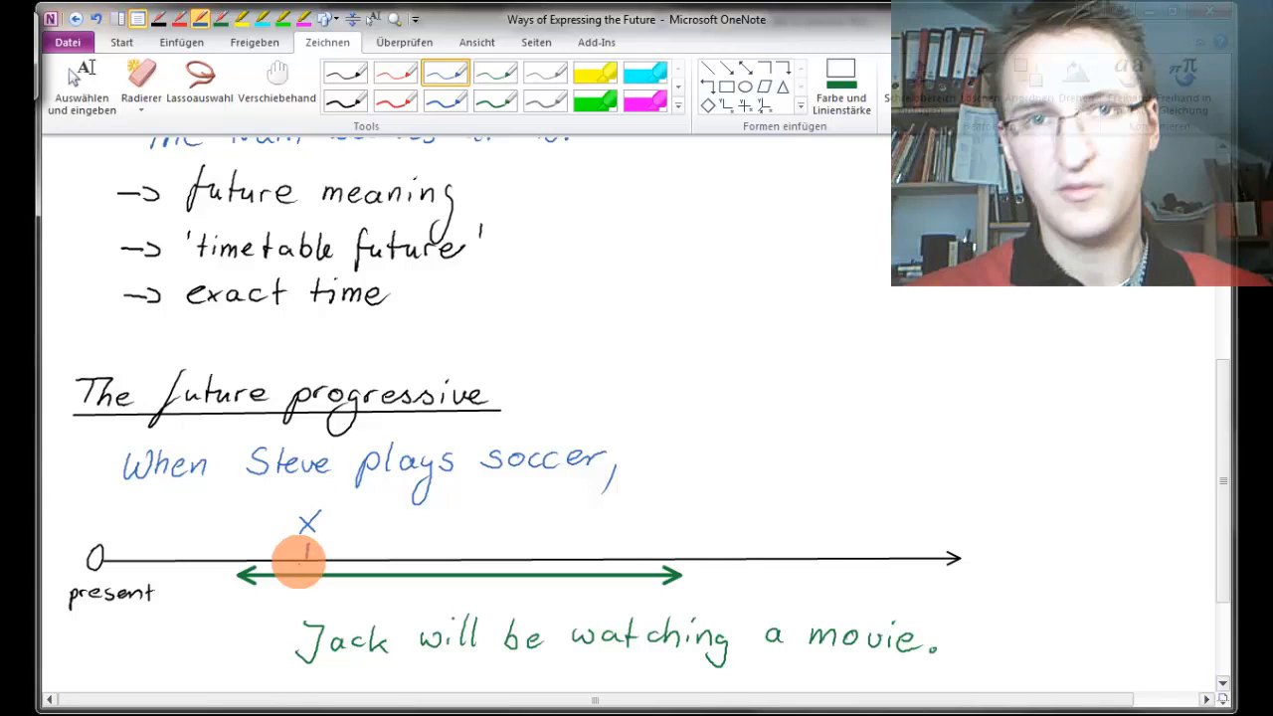
mouse_move(299, 581)
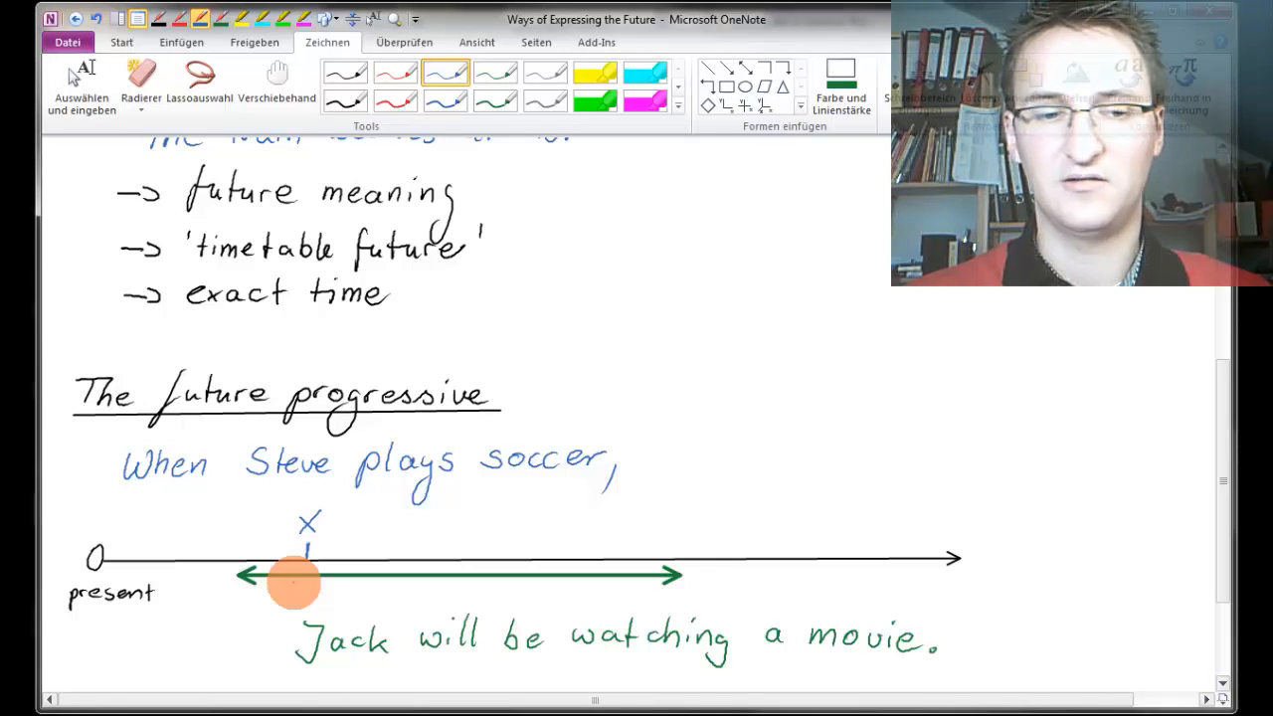
Step: In black, write the rule: at a certain point in the future an action will have been happening for a while and still go on
left_click(82, 83)
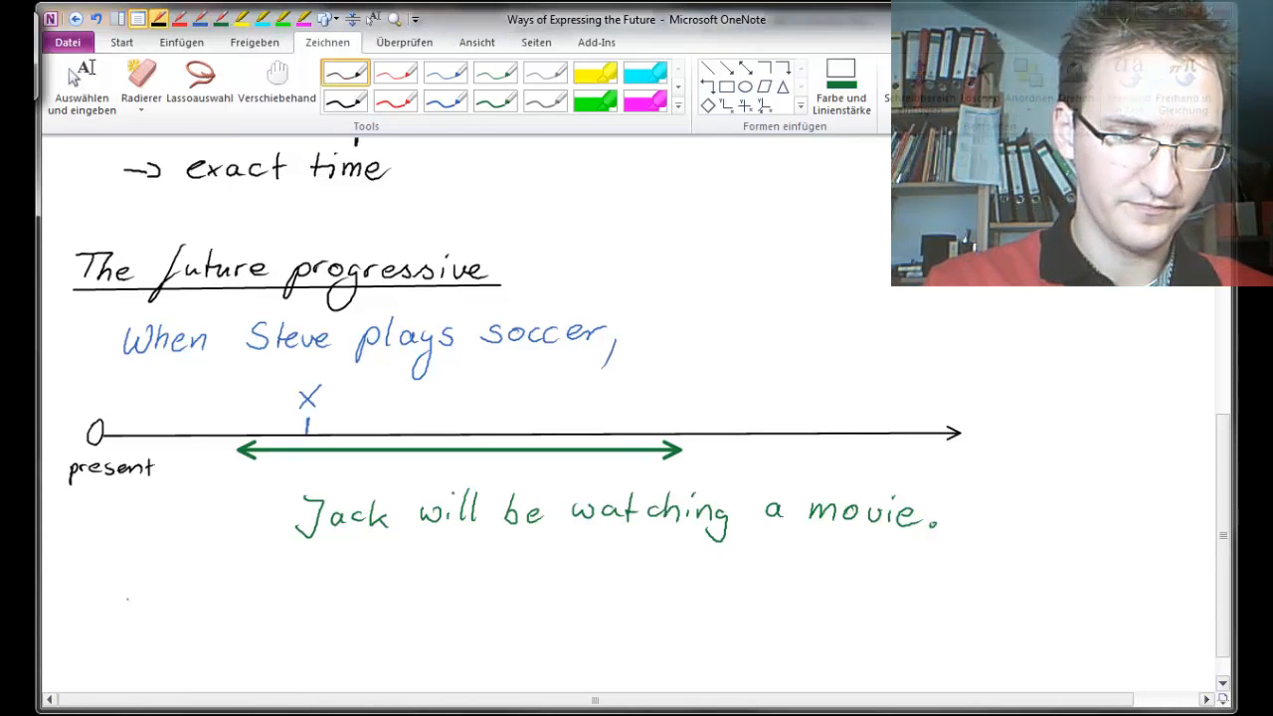
left_click_drag(123, 605, 159, 601)
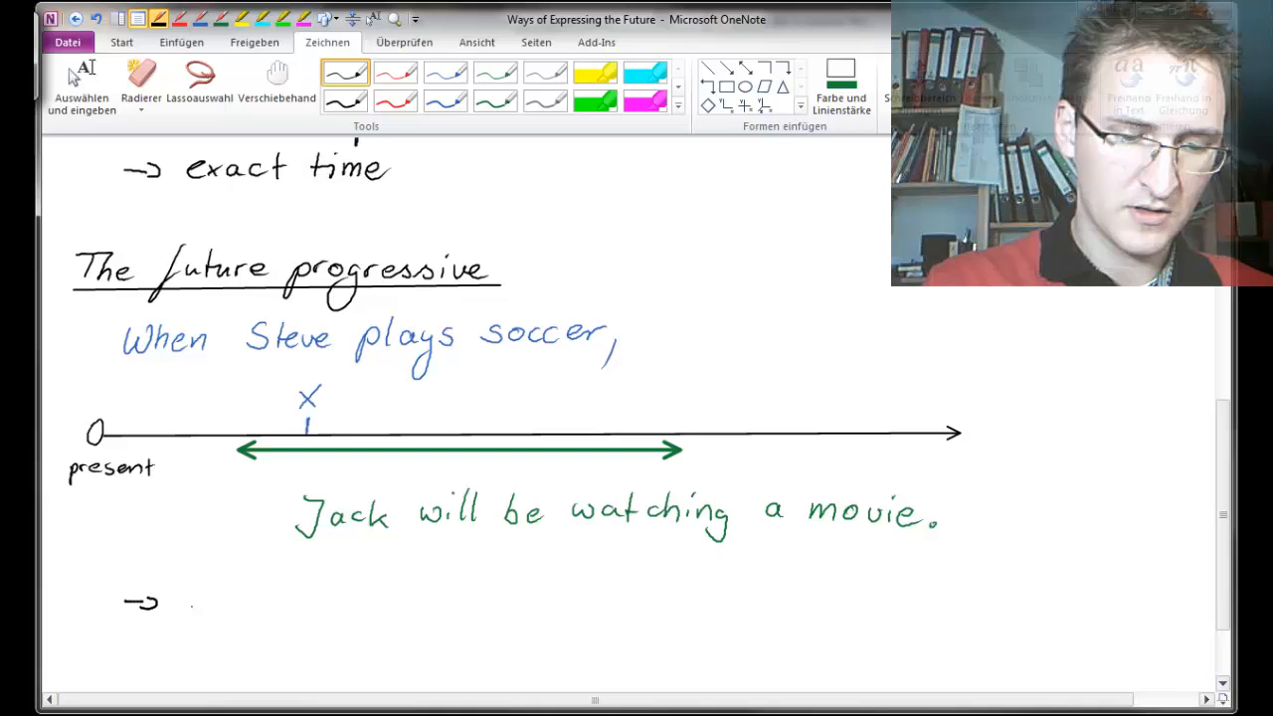
type("At a ce")
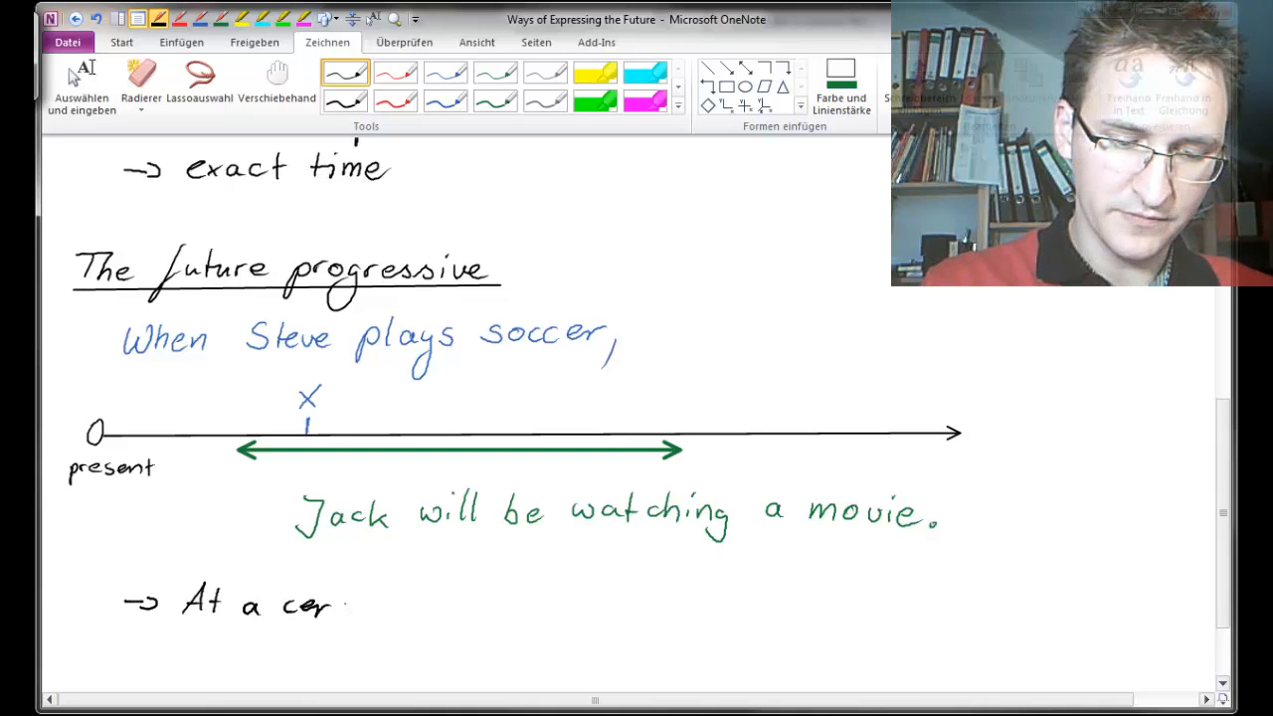
type("rtain point in the future, an action will")
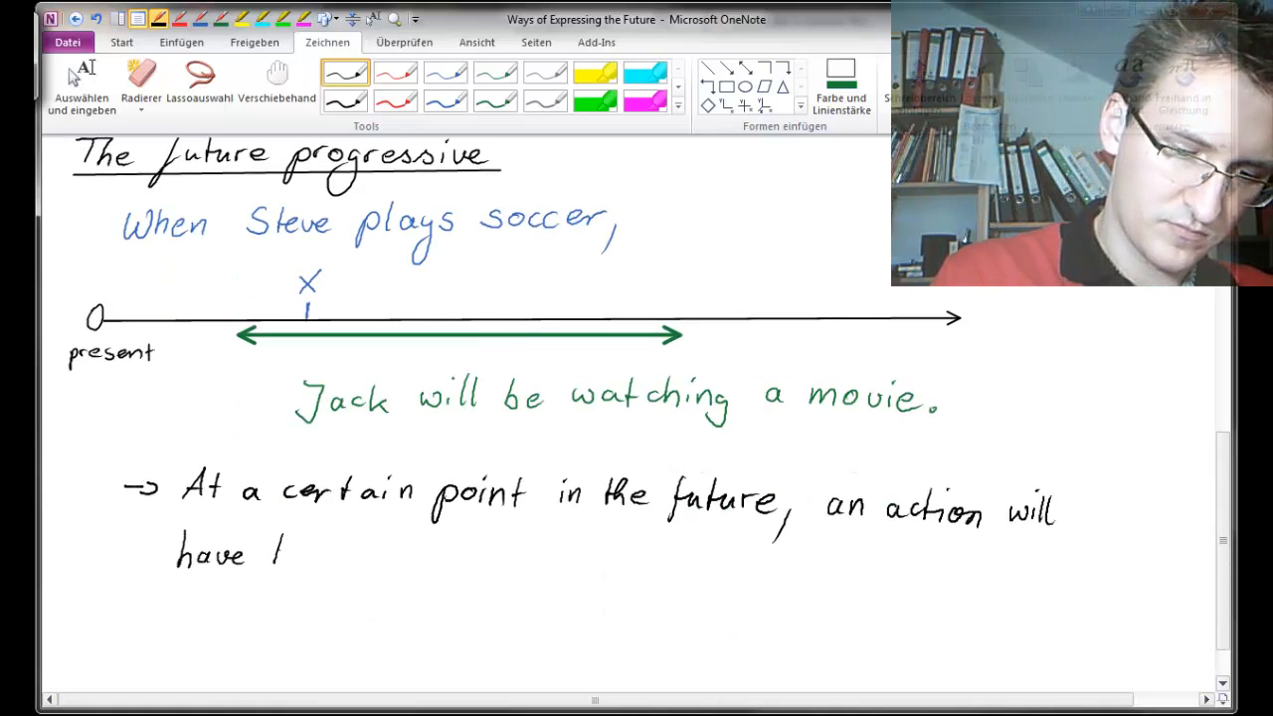
type("been happeni")
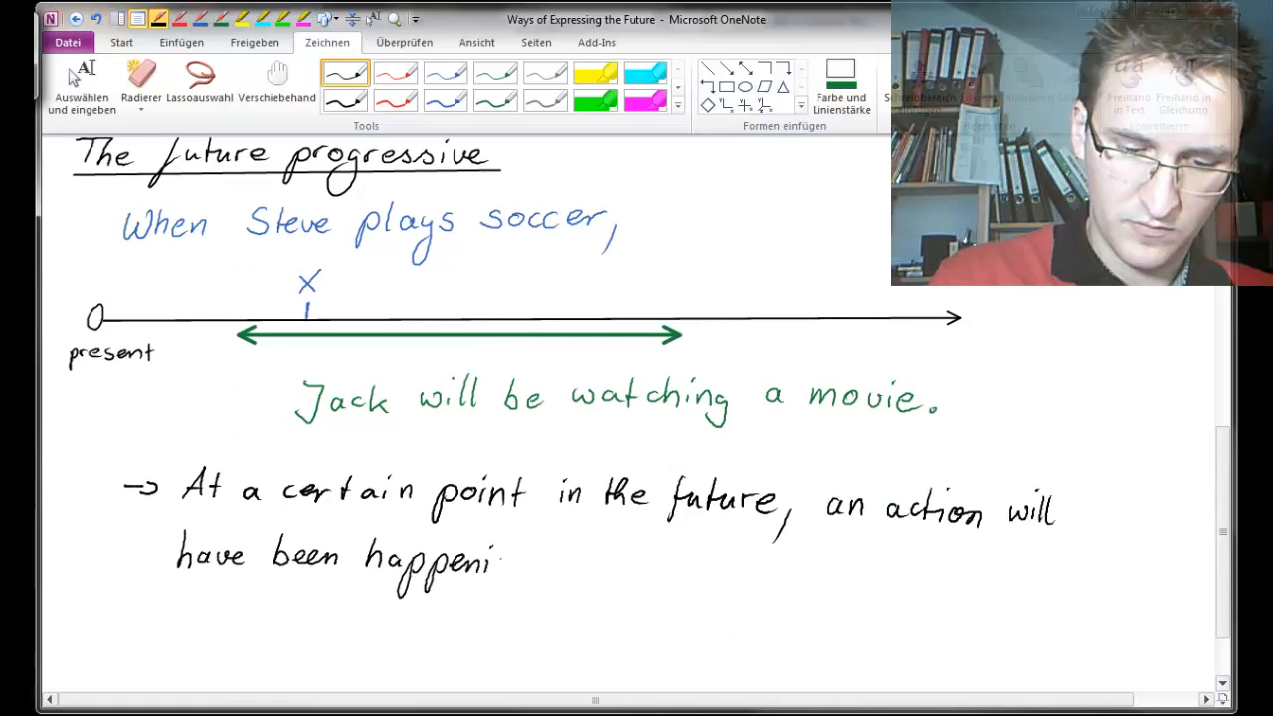
type("ng f")
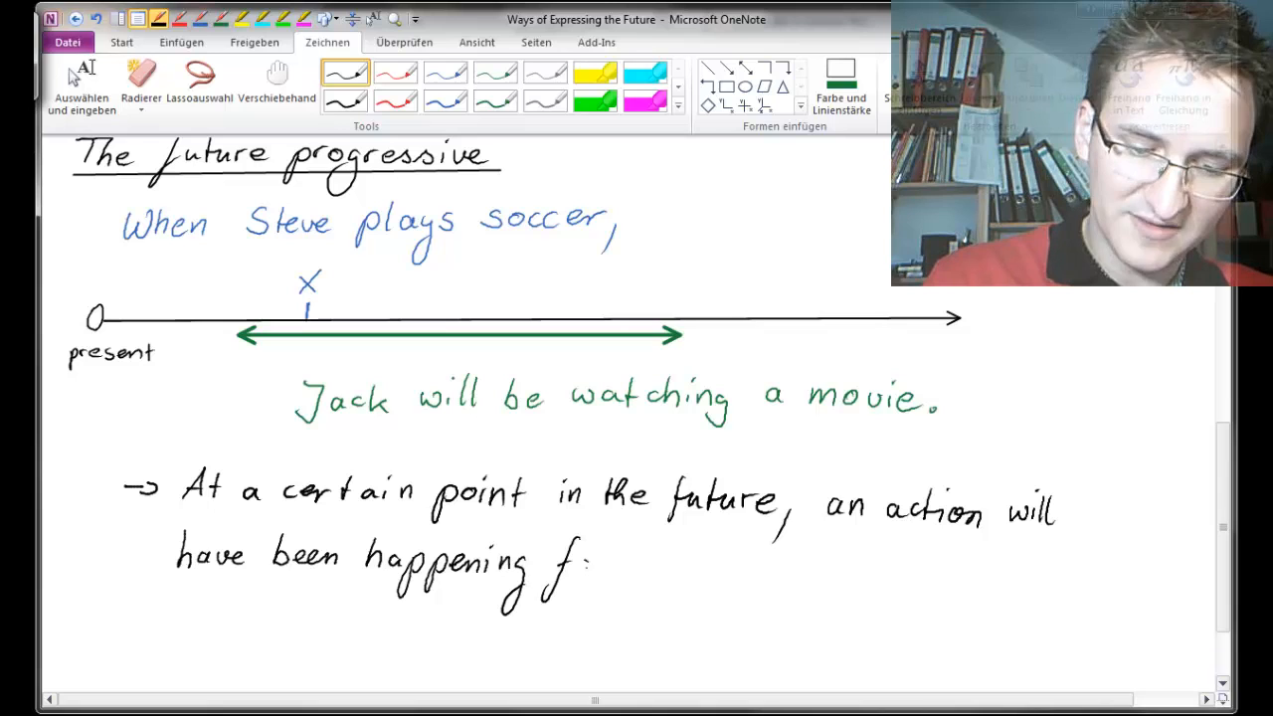
type("or a while")
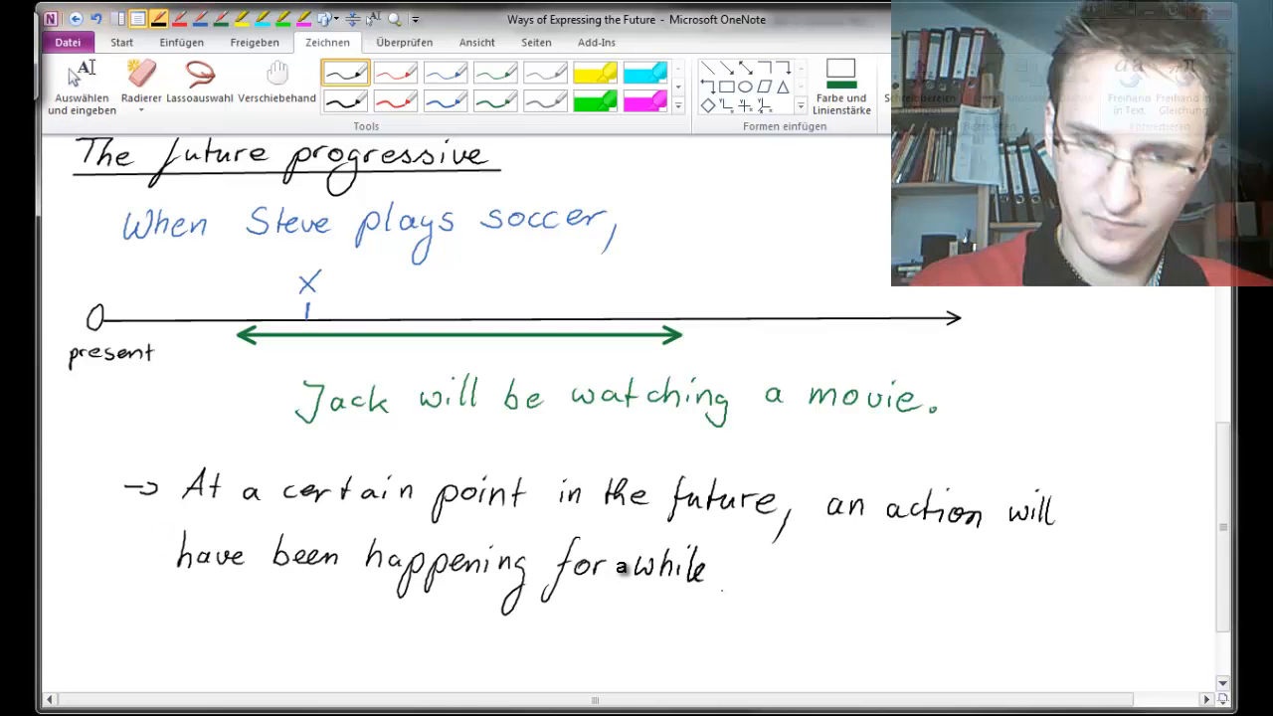
type("anc")
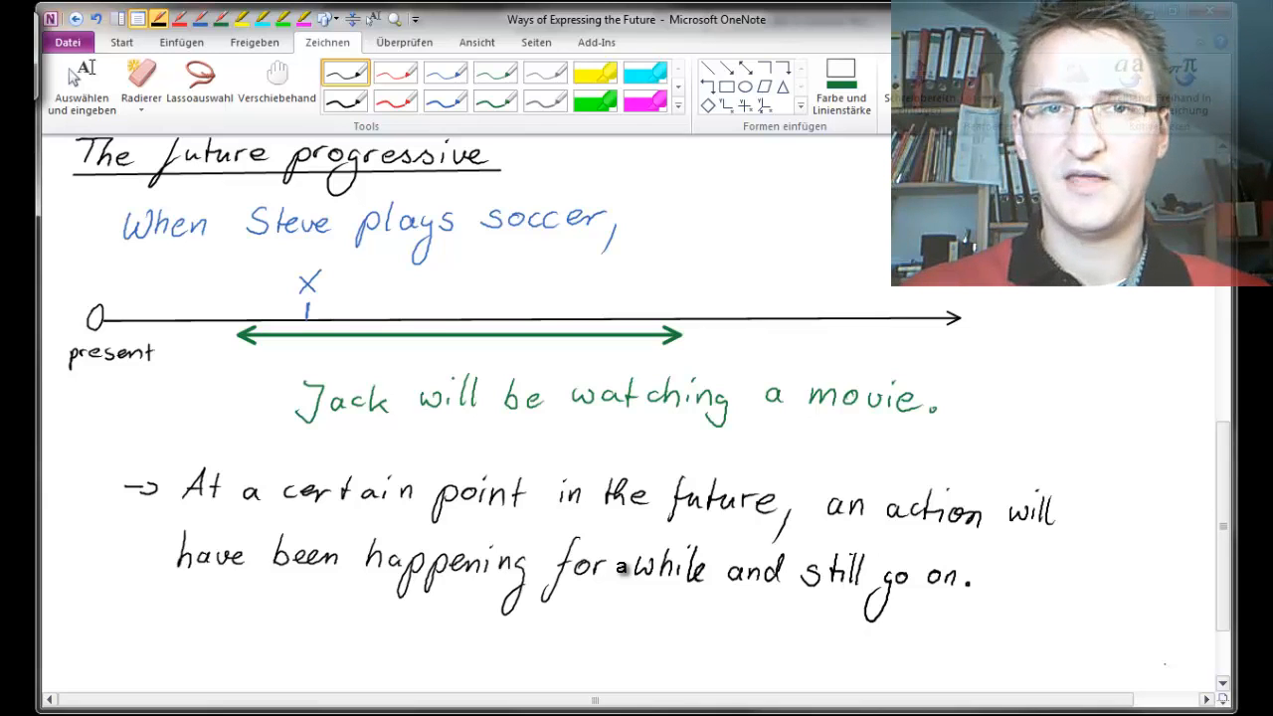
Step: On a new page headed The future perfect, write When the year is over in blue and the green Susan sentence
left_click(82, 88)
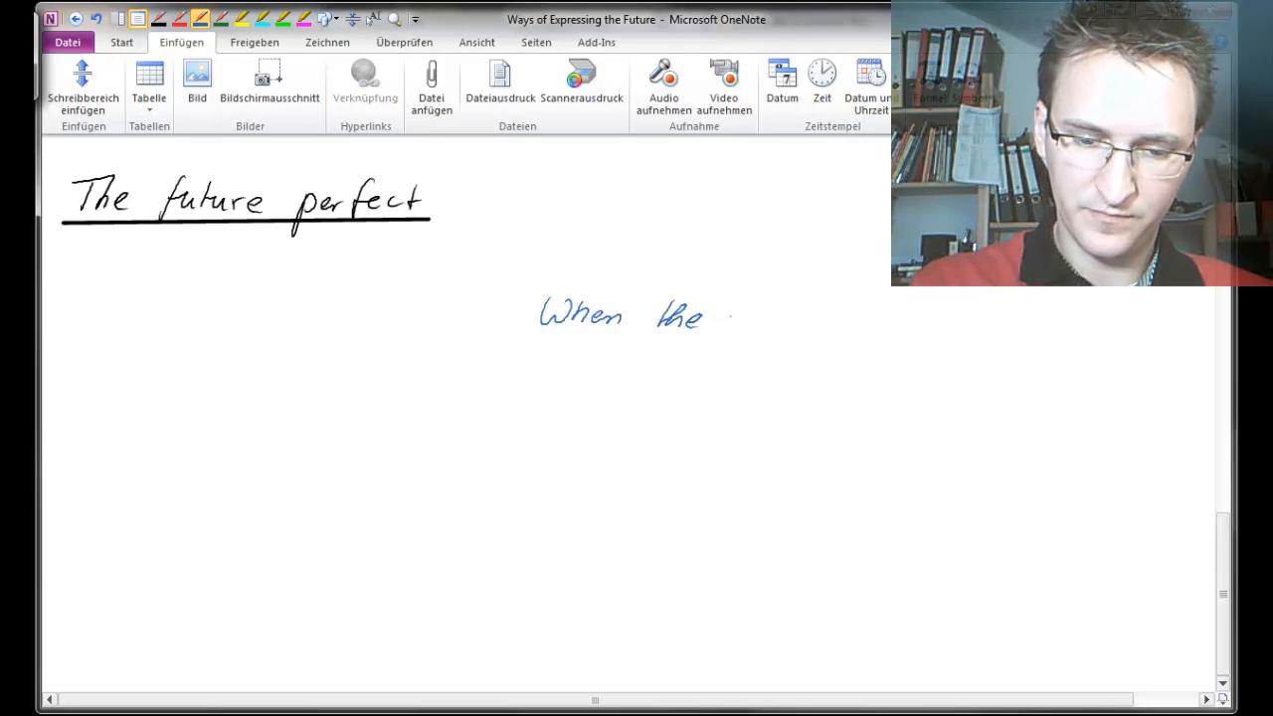
type("year is over.")
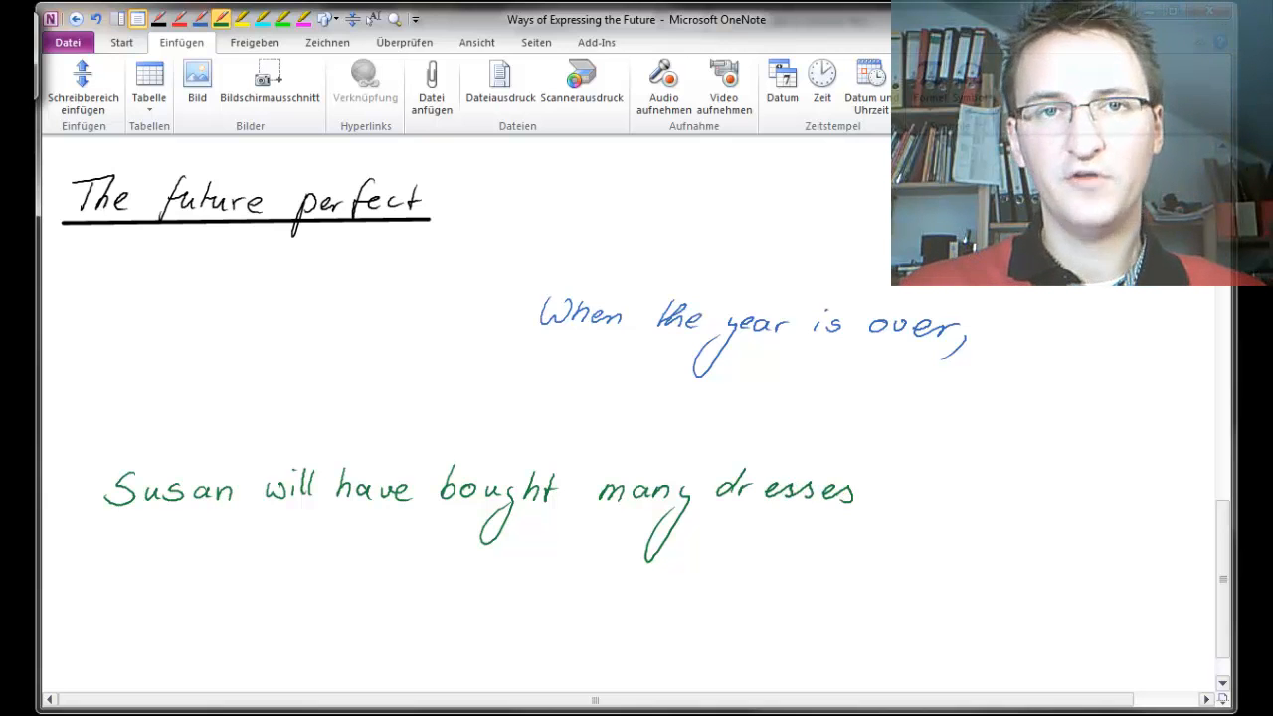
left_click(867, 493)
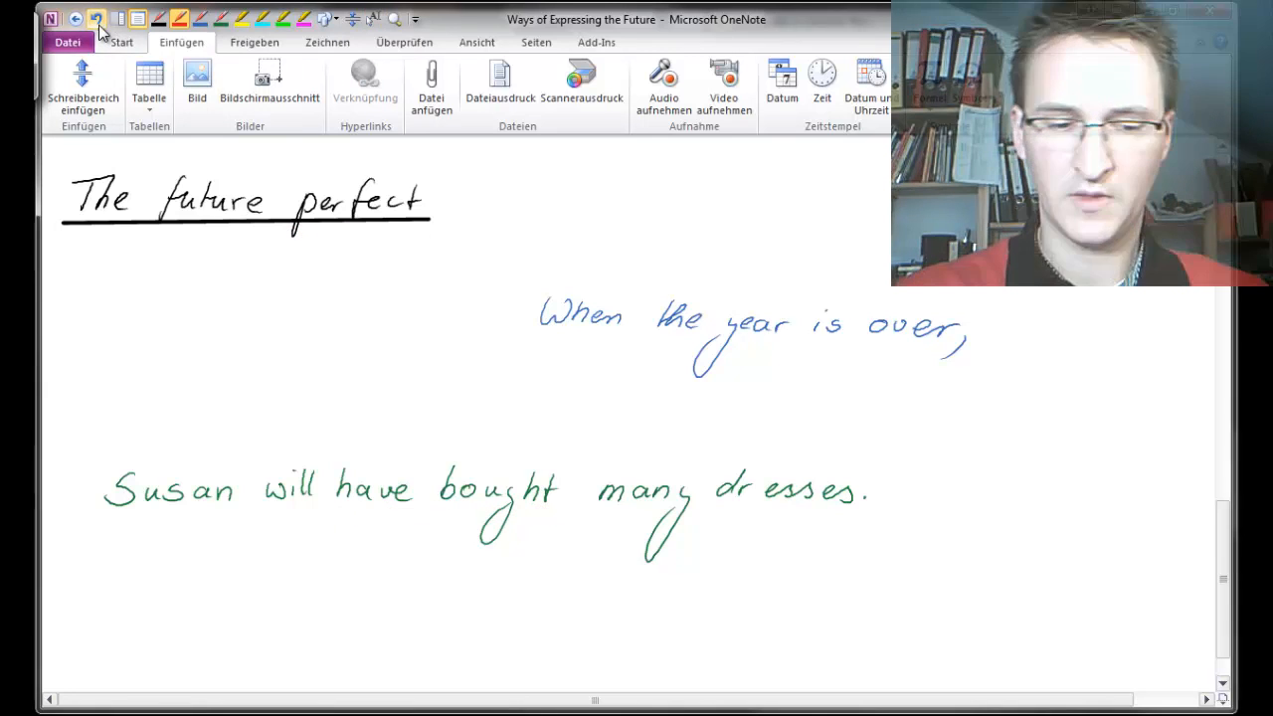
left_click(122, 42)
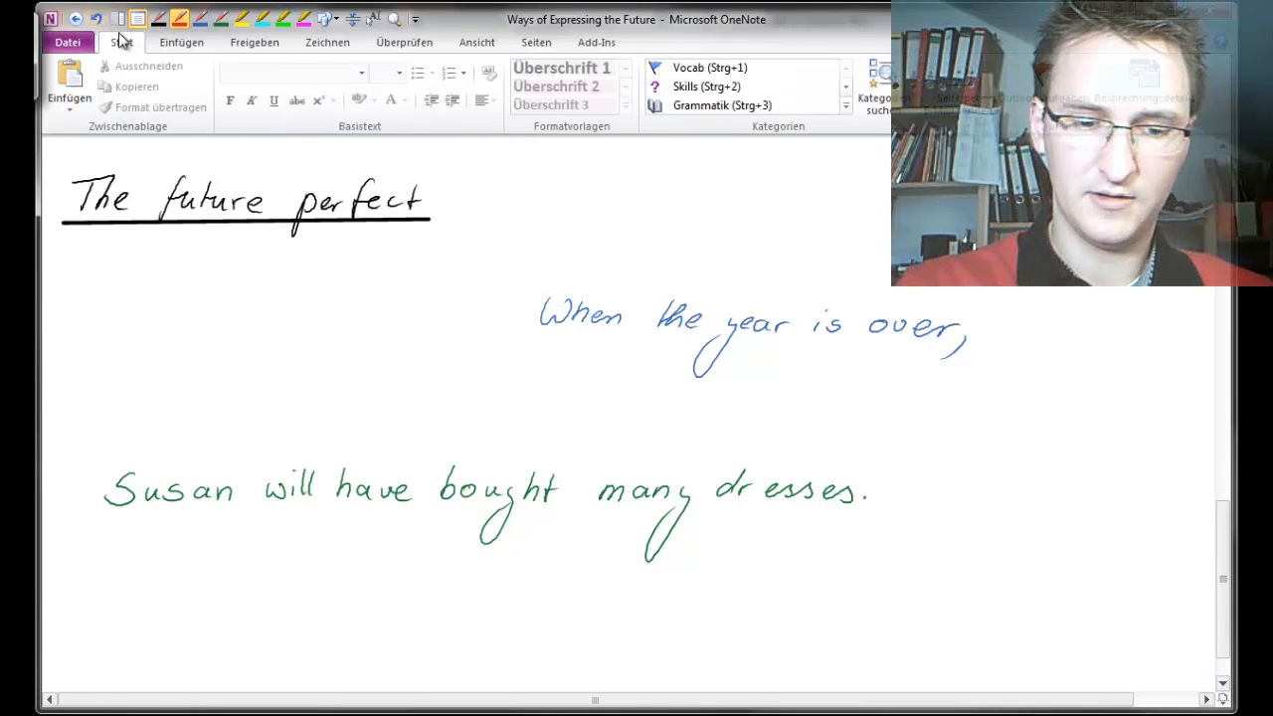
Step: Draw a timeline arrow labelled 0 and pres. with a cross at the end and begin a green brace beneath
left_click(327, 42)
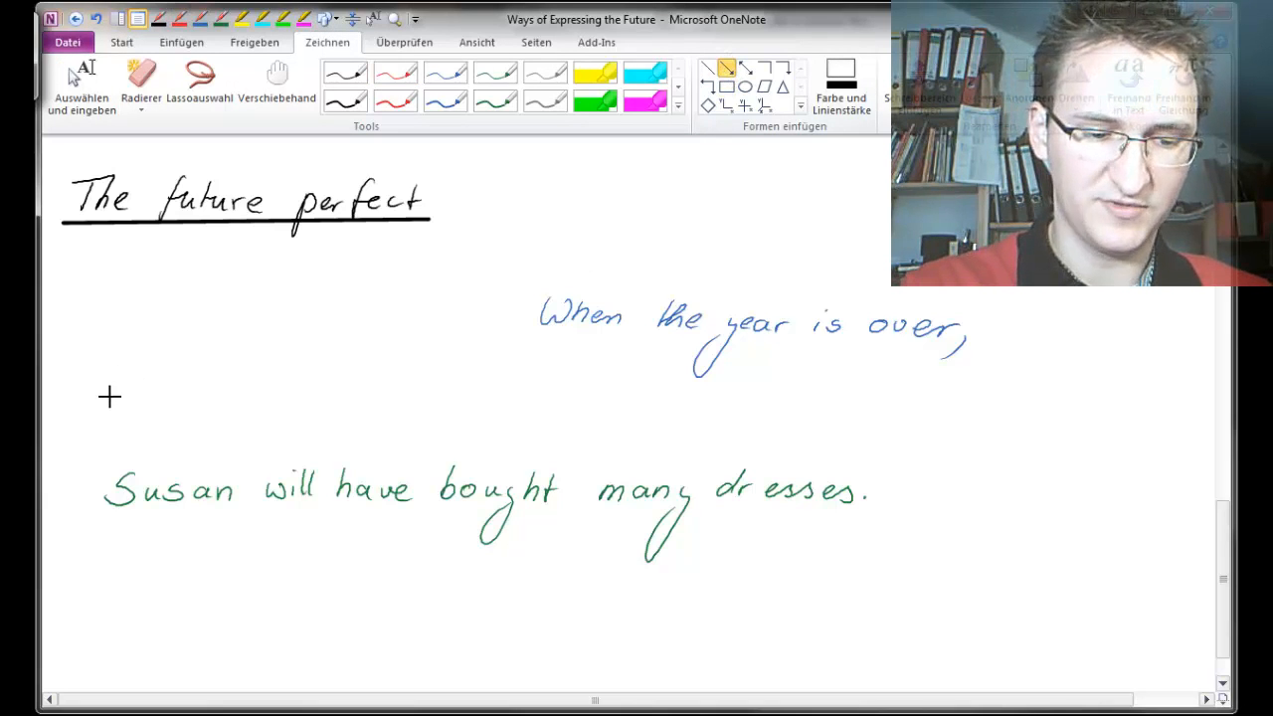
left_click_drag(109, 396, 963, 398)
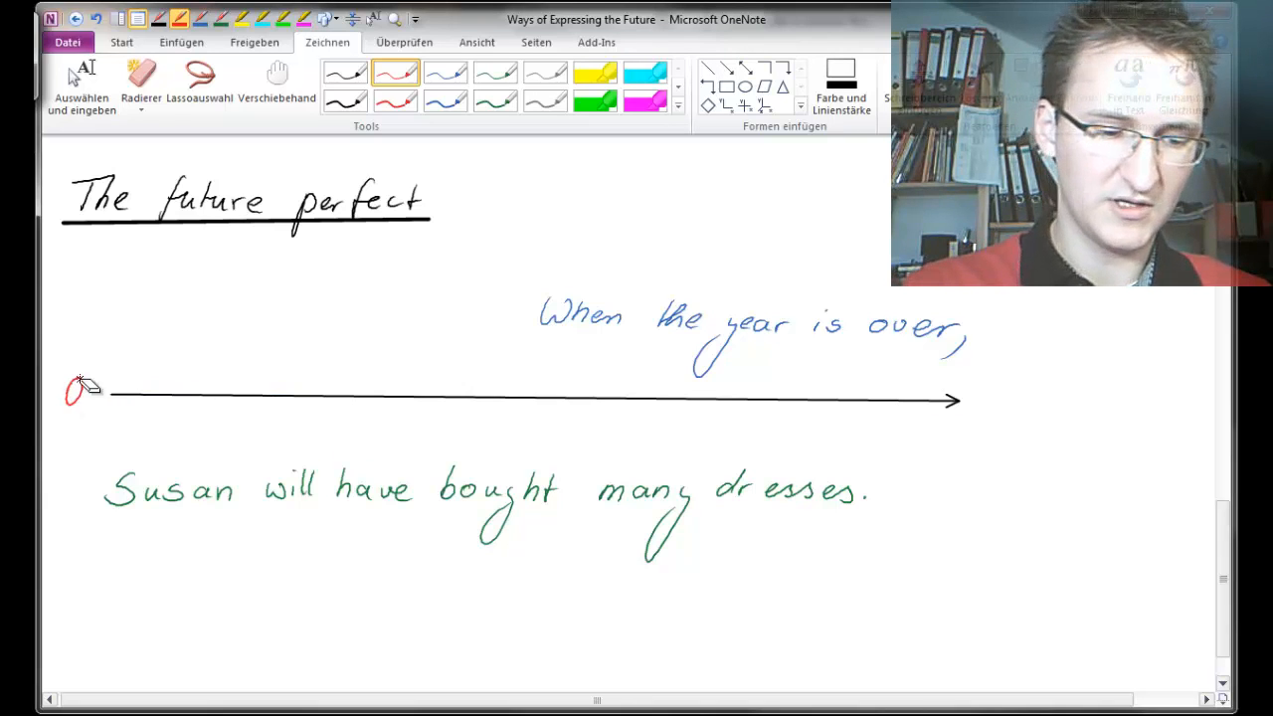
left_click(346, 71)
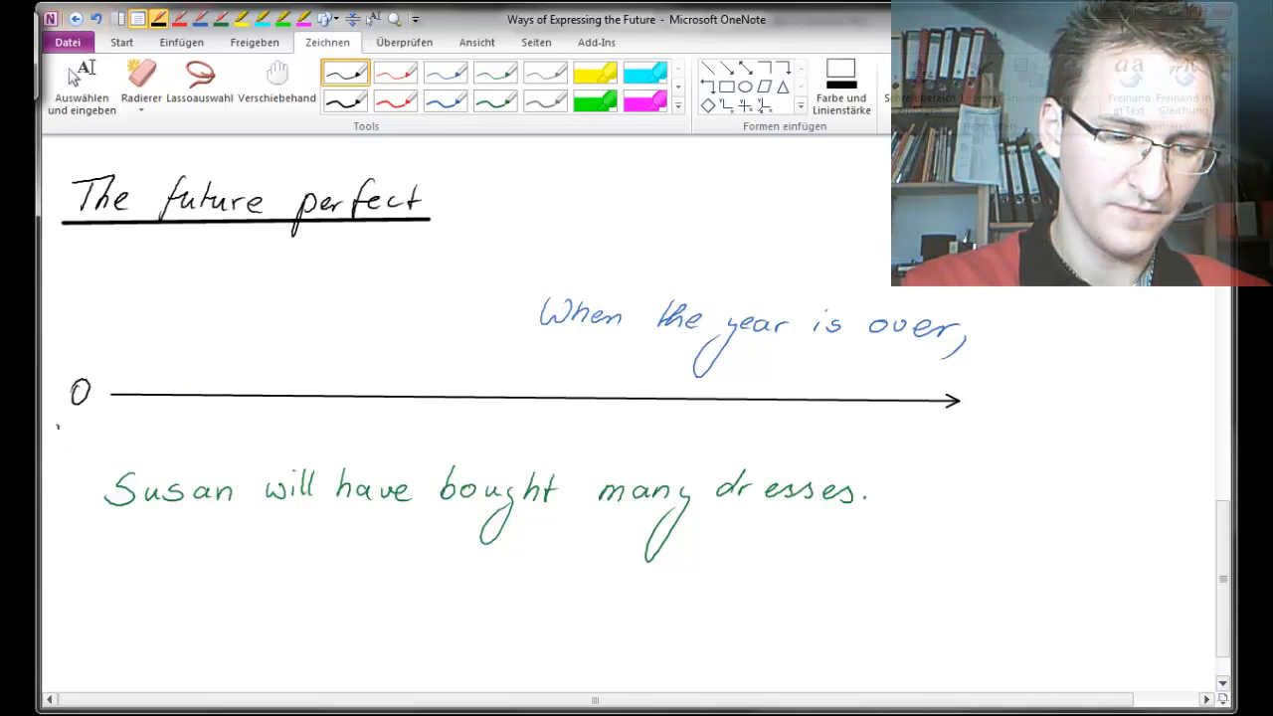
type("pres.")
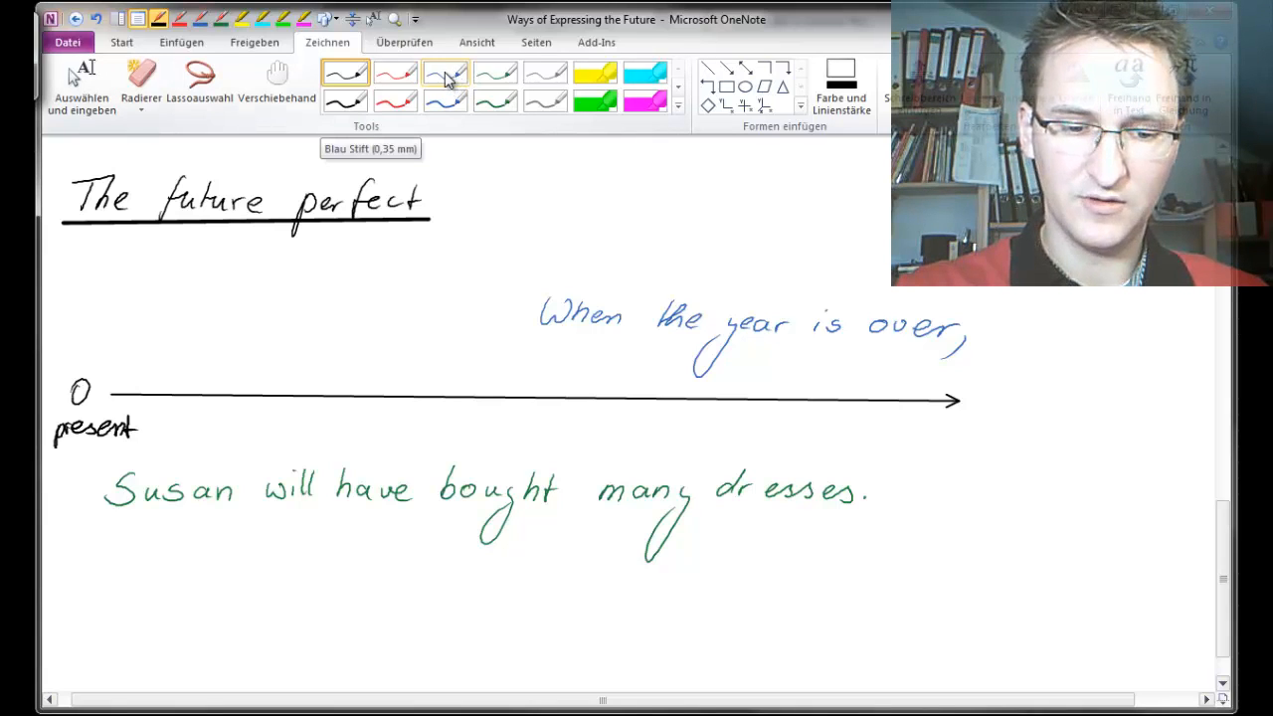
left_click(446, 72)
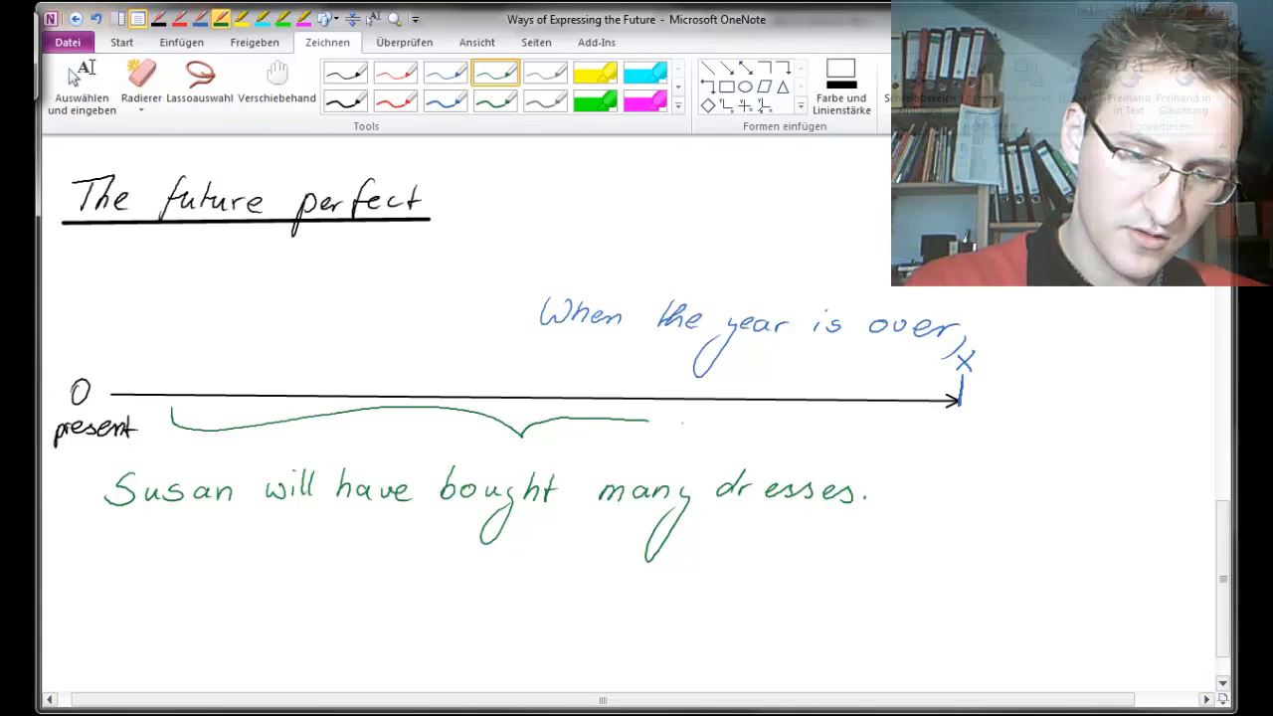
Step: Extend the green brace to the cross and fill it with short hatch marks
left_click_drag(646, 420, 891, 408)
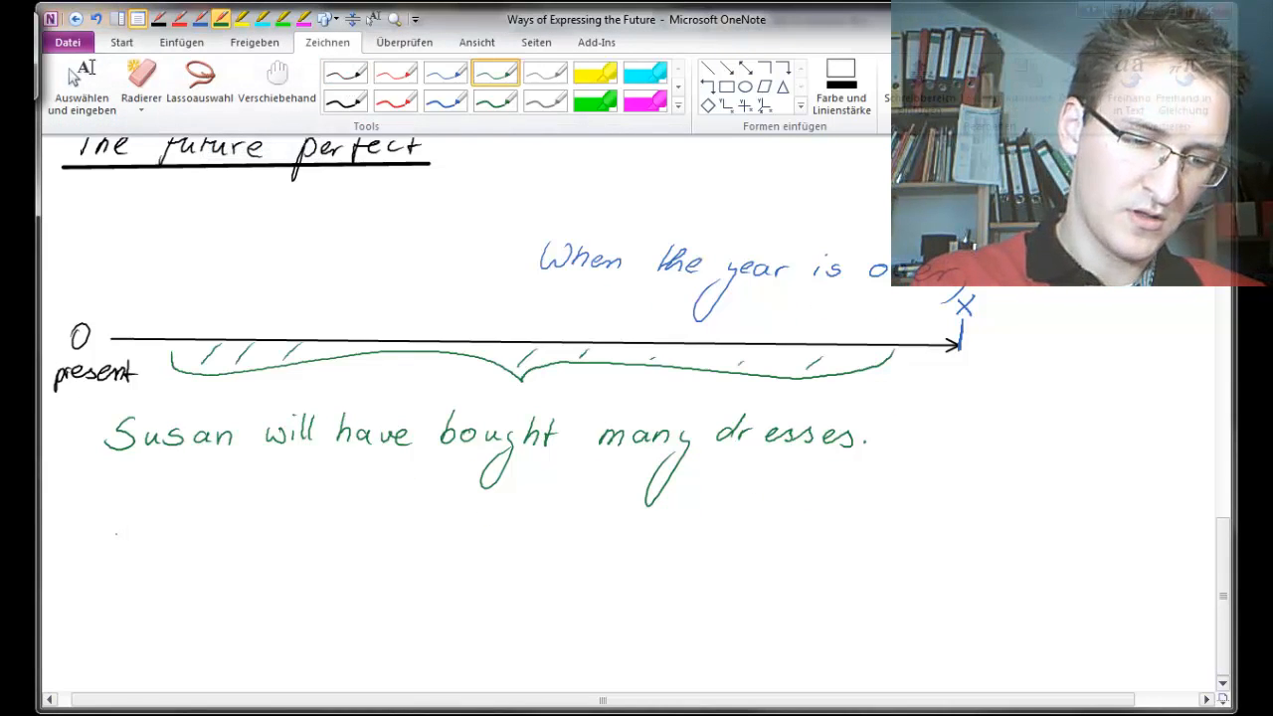
Step: After an arrow bullet, write the rule: at a certain point in the future, an action will have finished
left_click_drag(109, 536, 136, 533)
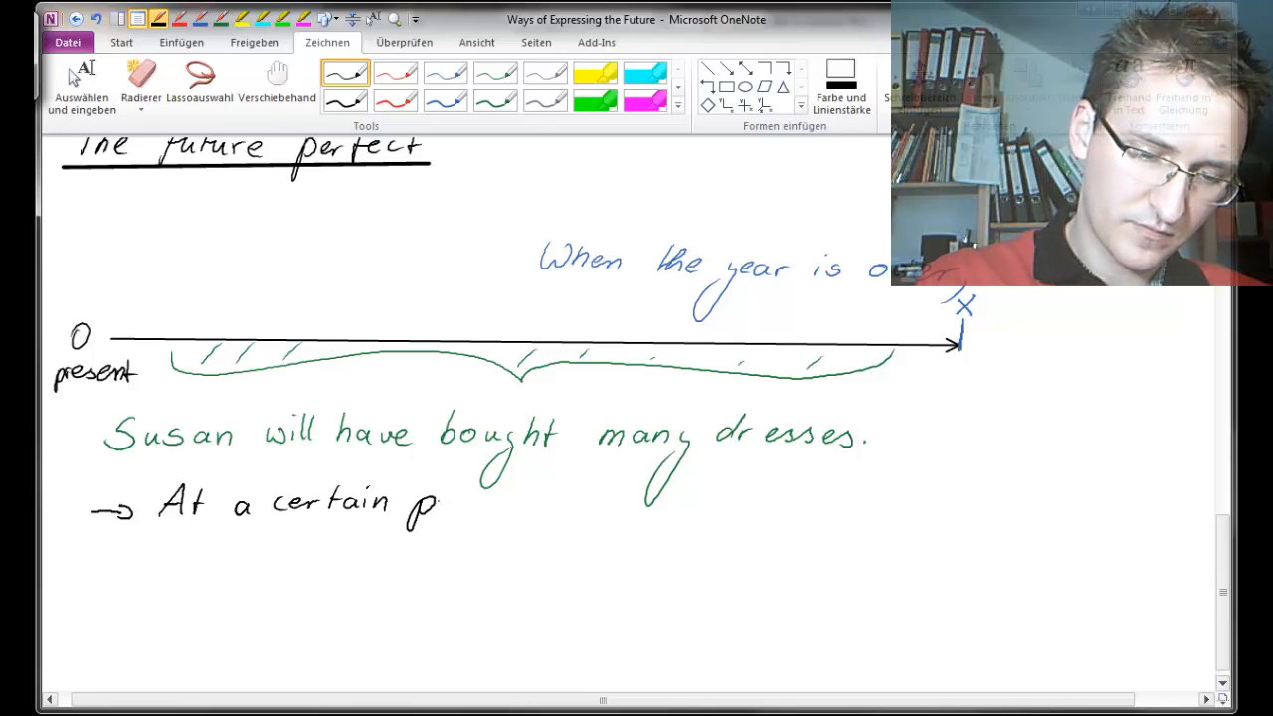
left_click_drag(428, 507, 736, 513)
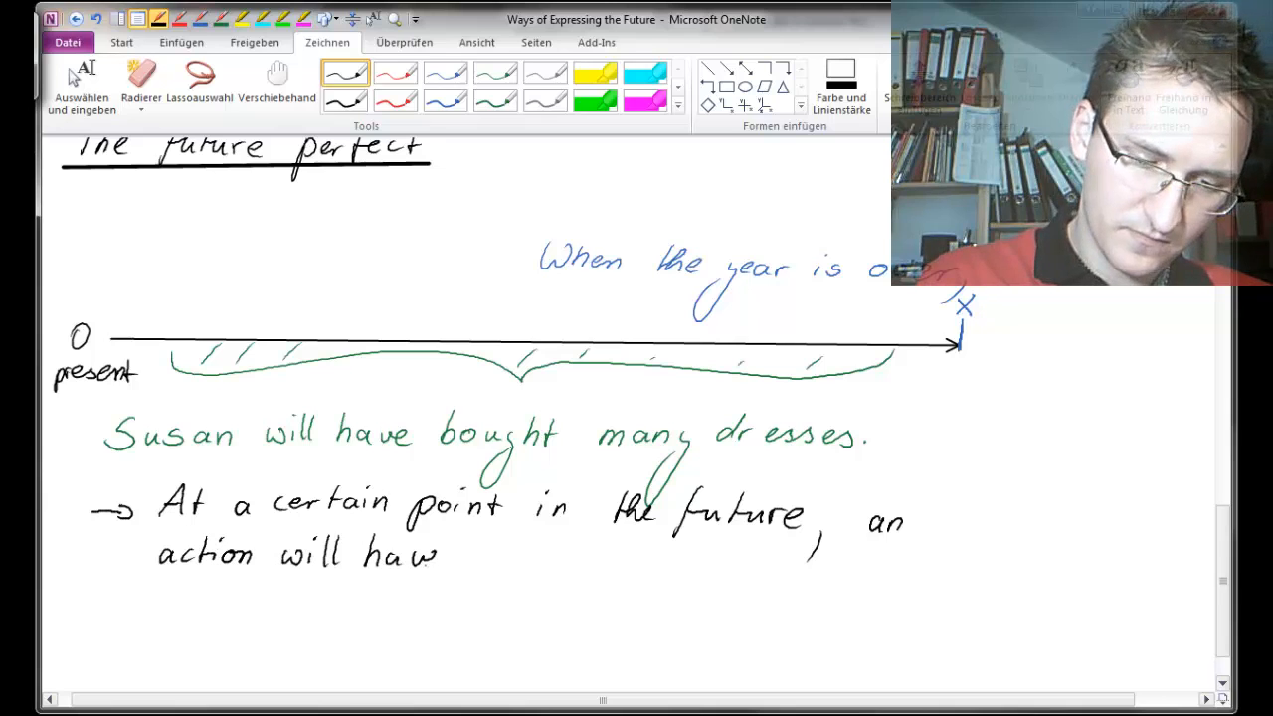
type("finished")
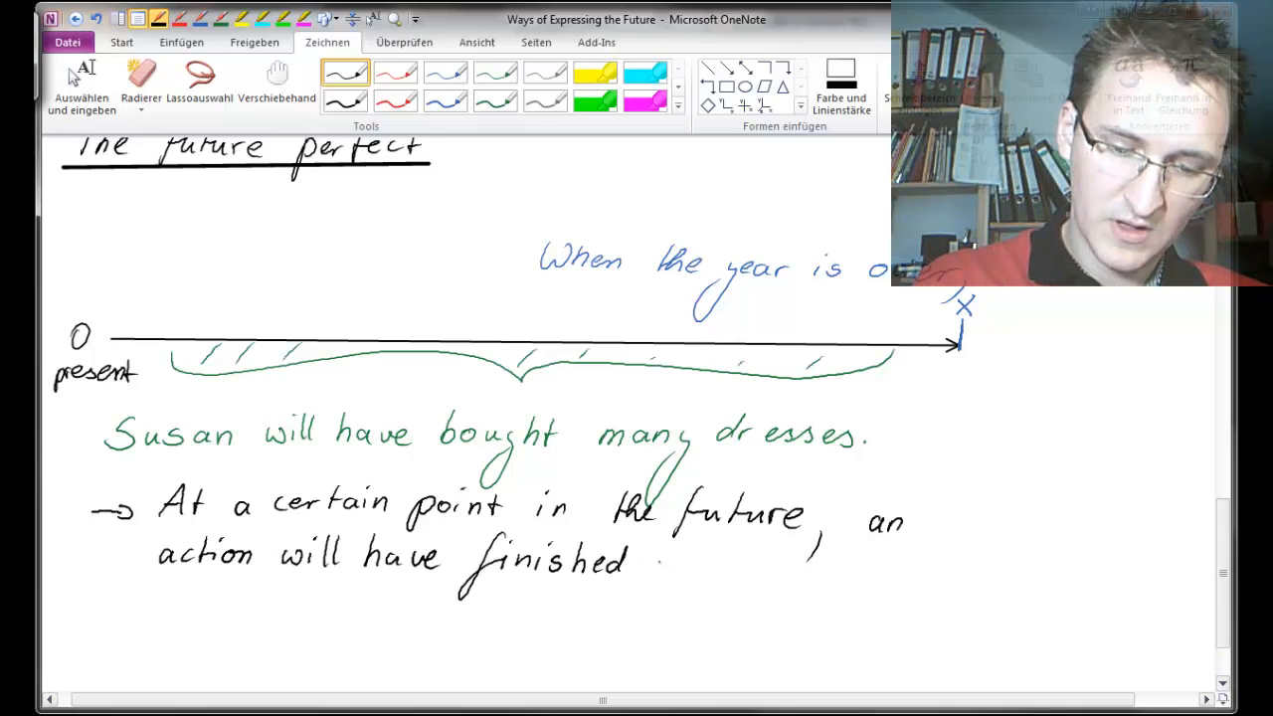